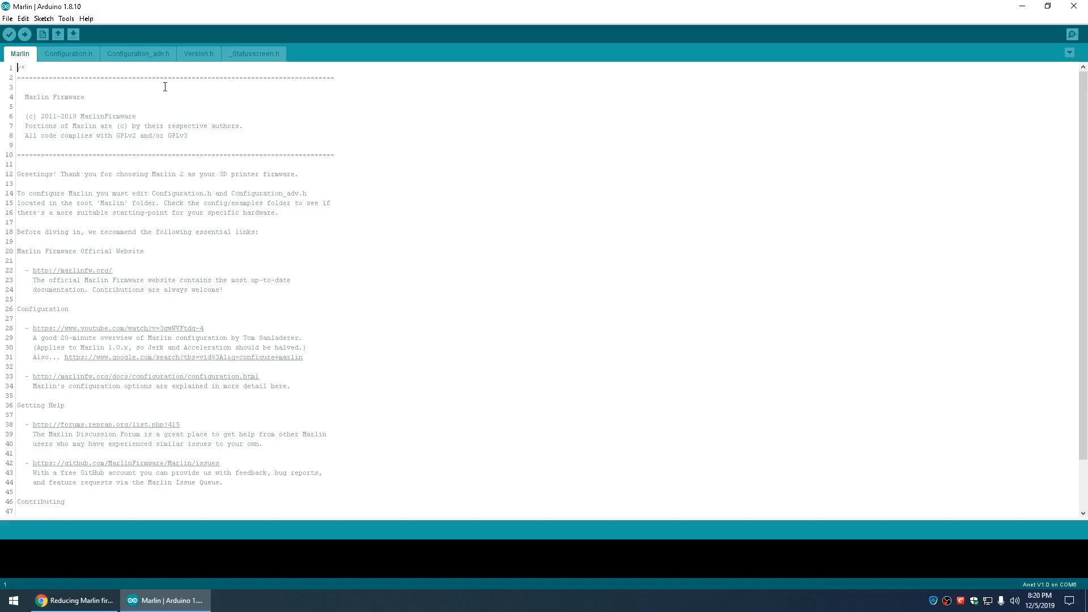
mouse_move(217, 227)
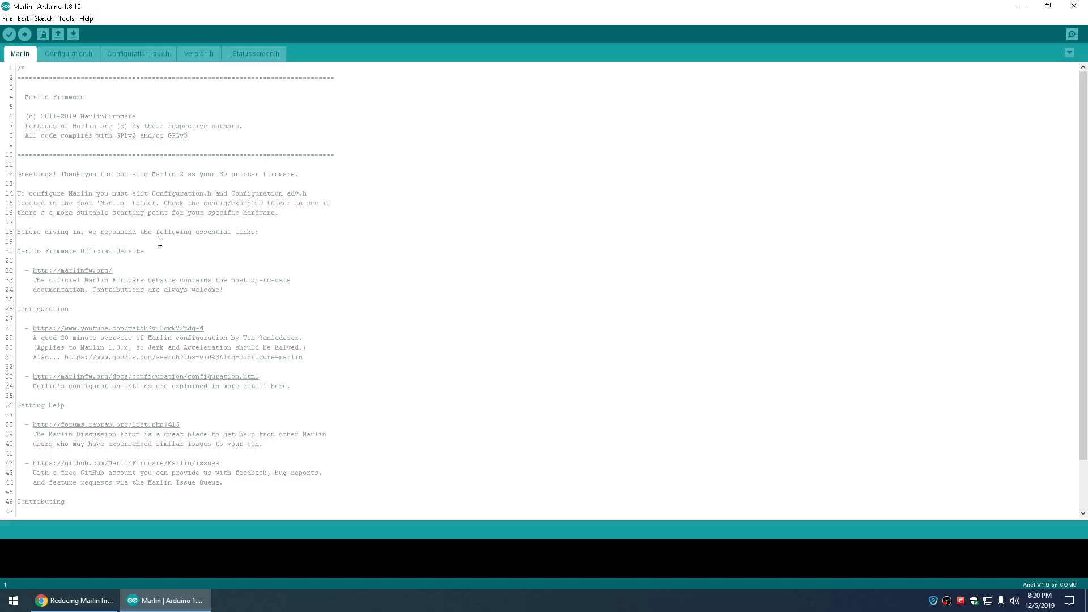
mouse_move(159, 213)
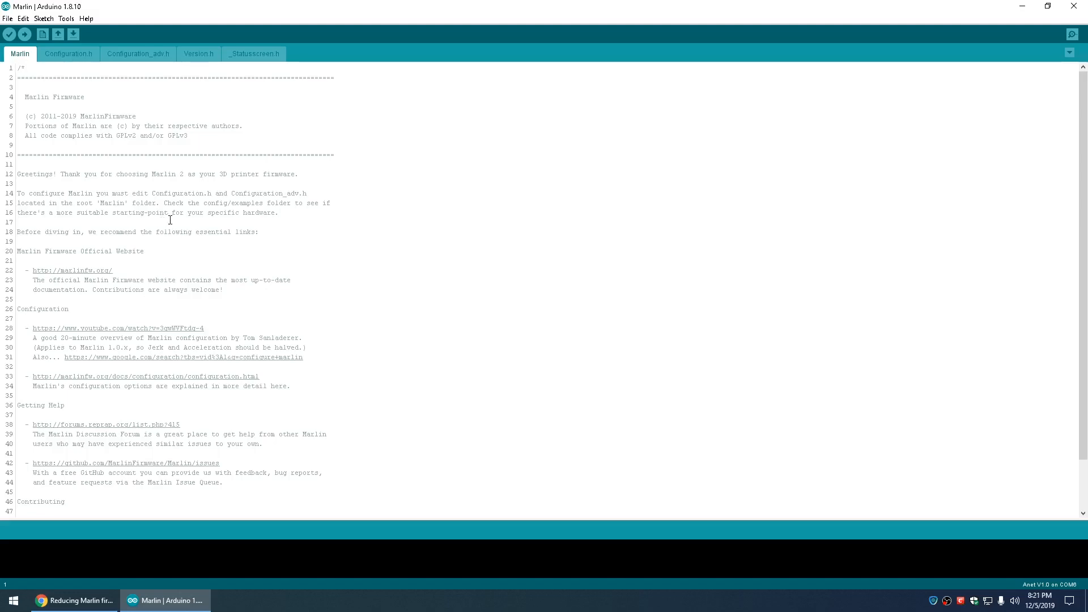
mouse_move(167, 224)
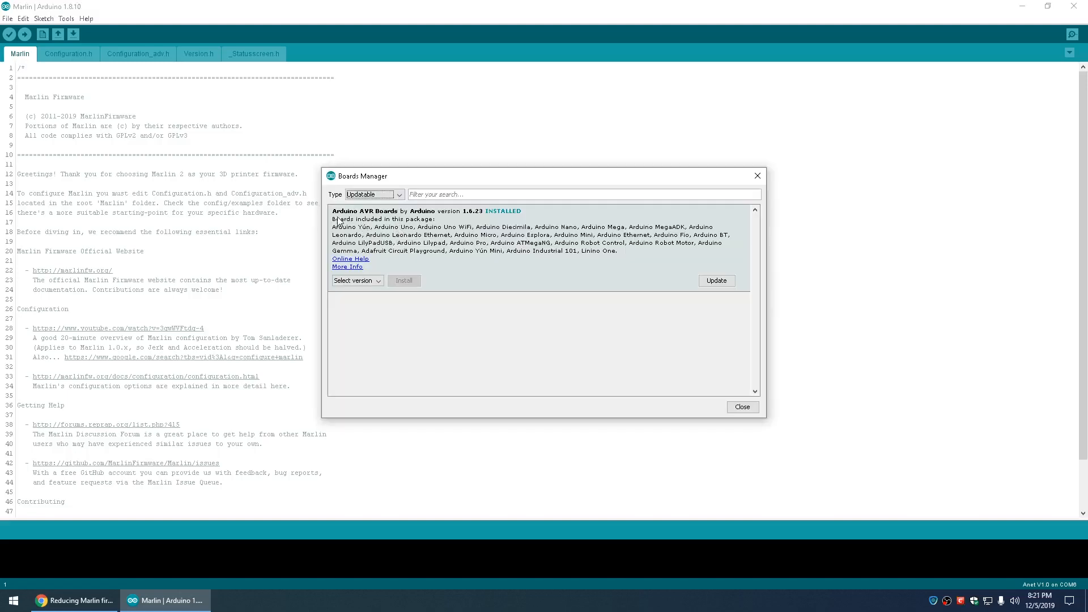
mouse_move(390, 220)
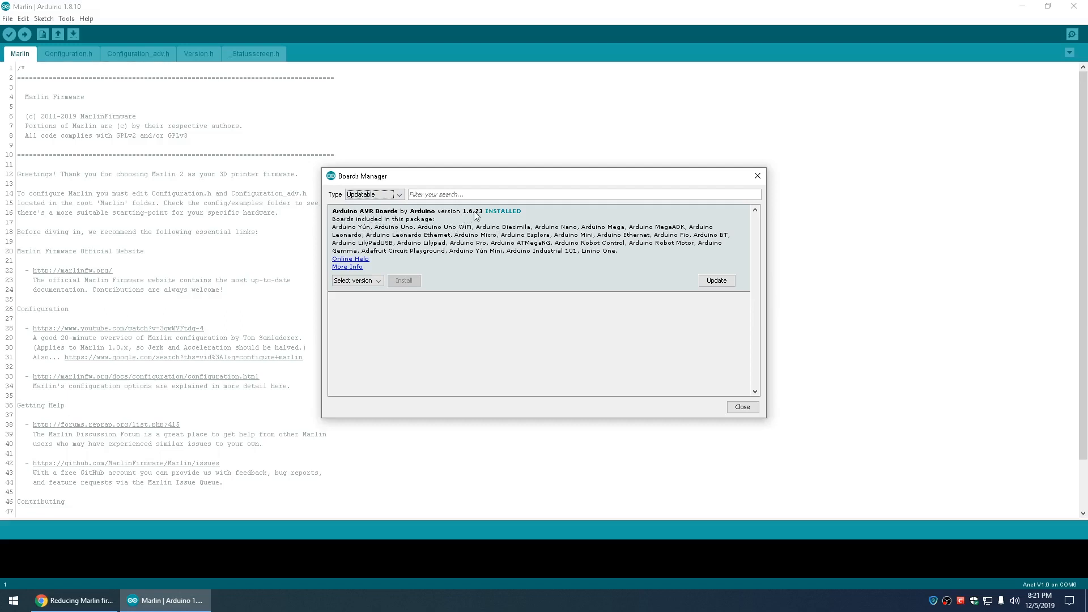
Pick a different release of the Arduino AVR Boards package from the version list
click(357, 281)
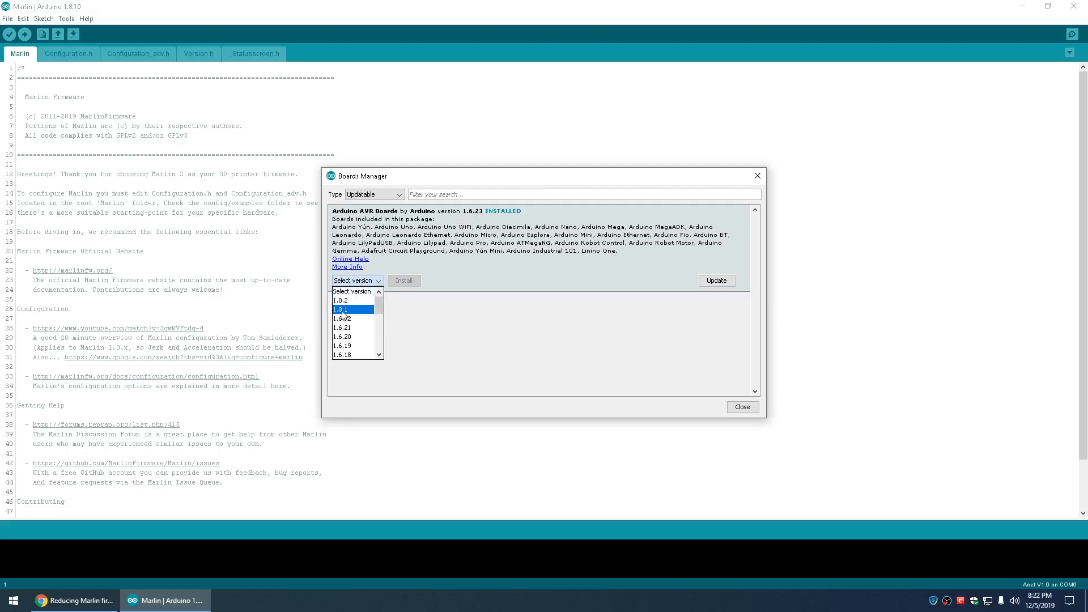
click(404, 281)
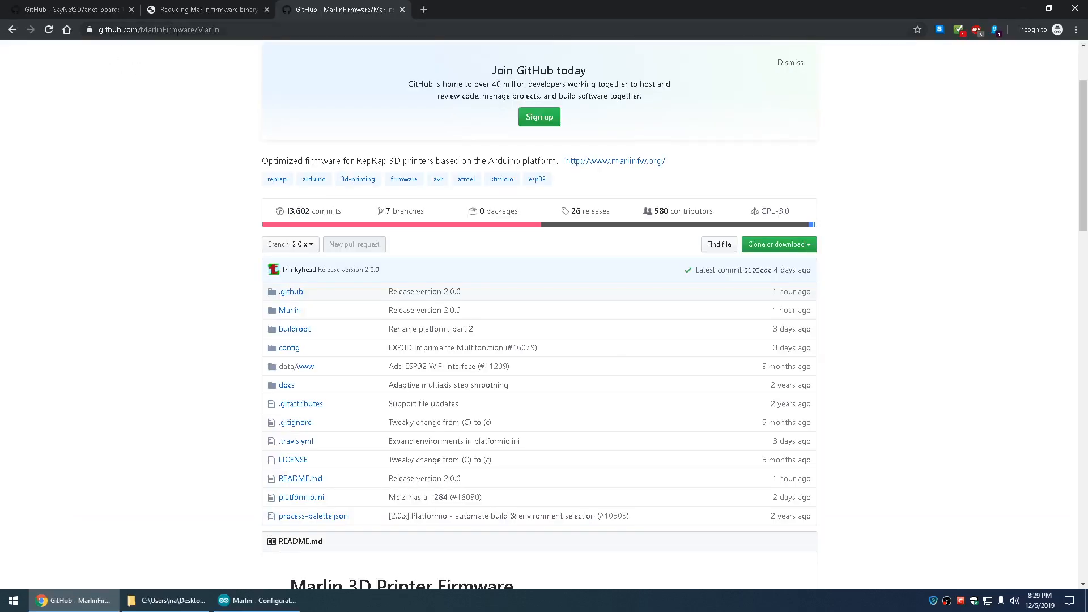
mouse_move(777, 245)
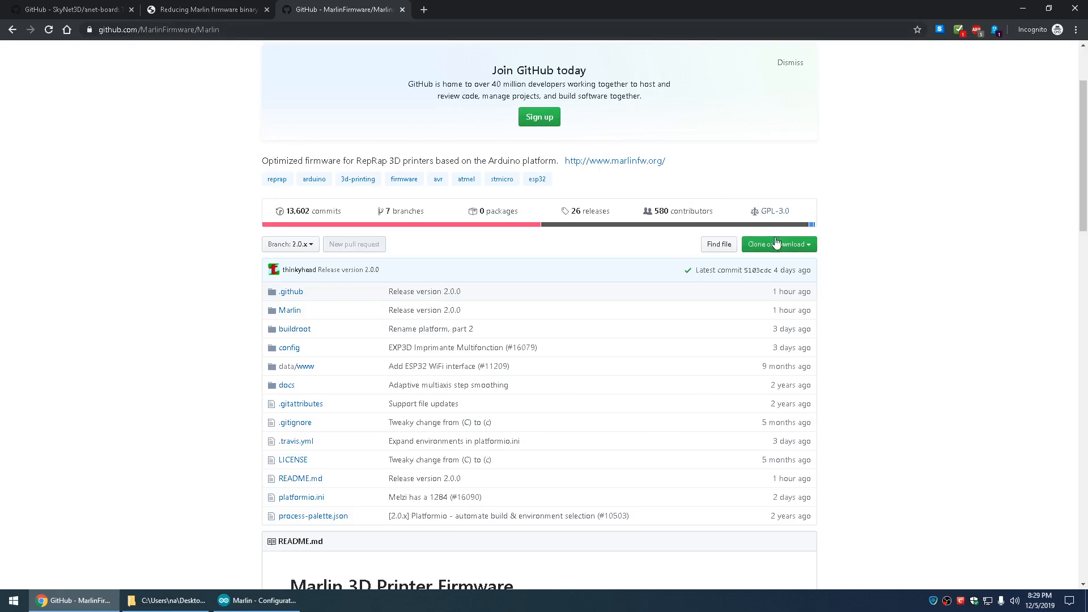
Download the MarlinFirmware/Marlin 2.0.x branch as Marlin-2.0.x.zip
click(289, 245)
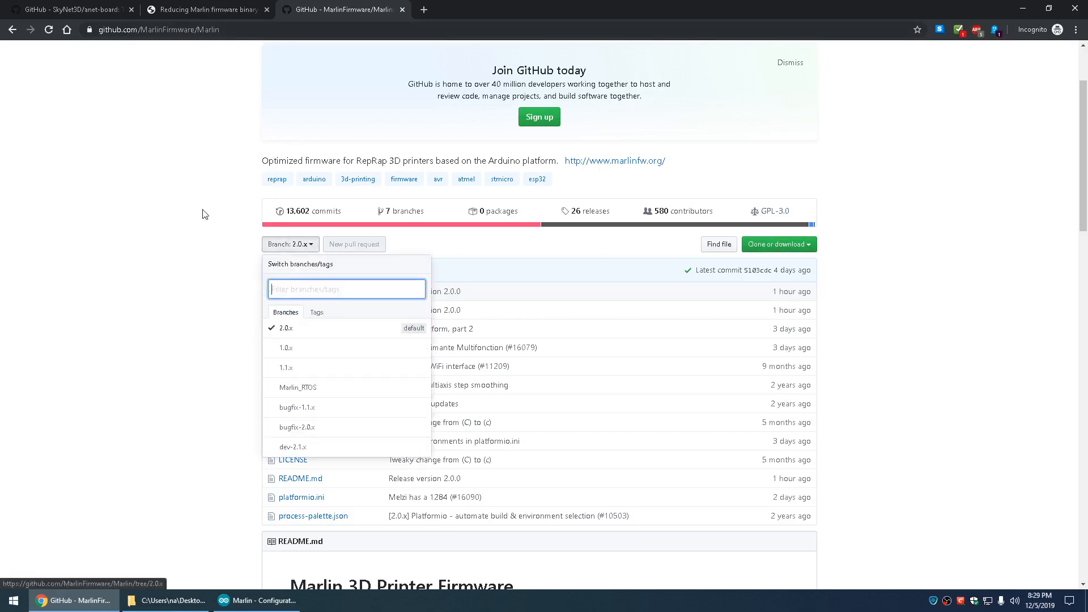
click(779, 244)
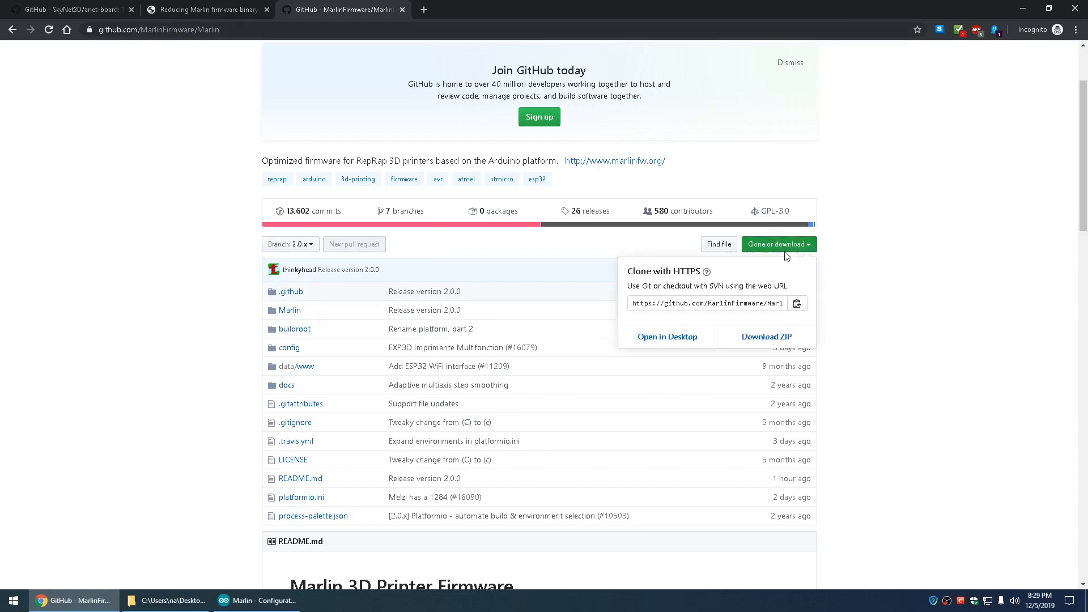
click(767, 337)
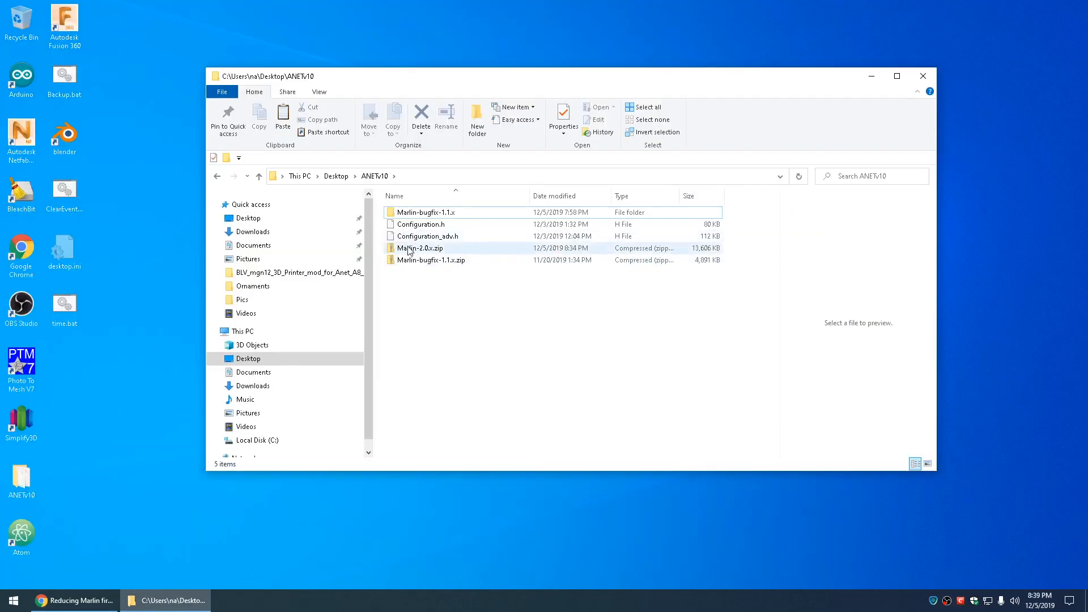
Extract Marlin-2.0.x.zip into its own Marlin-2.0.x folder
right_click(418, 247)
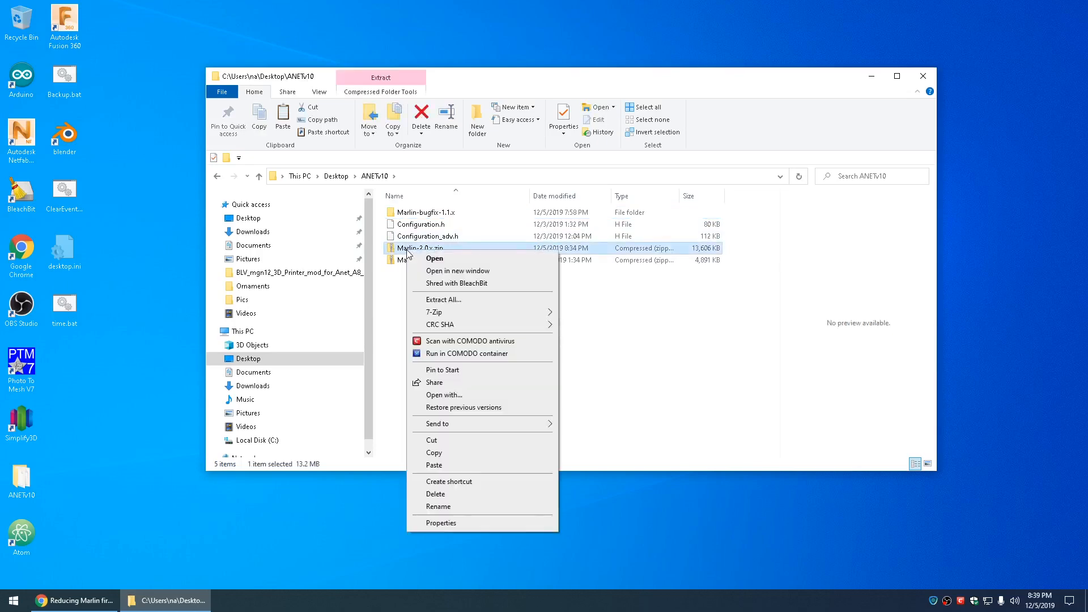
click(443, 299)
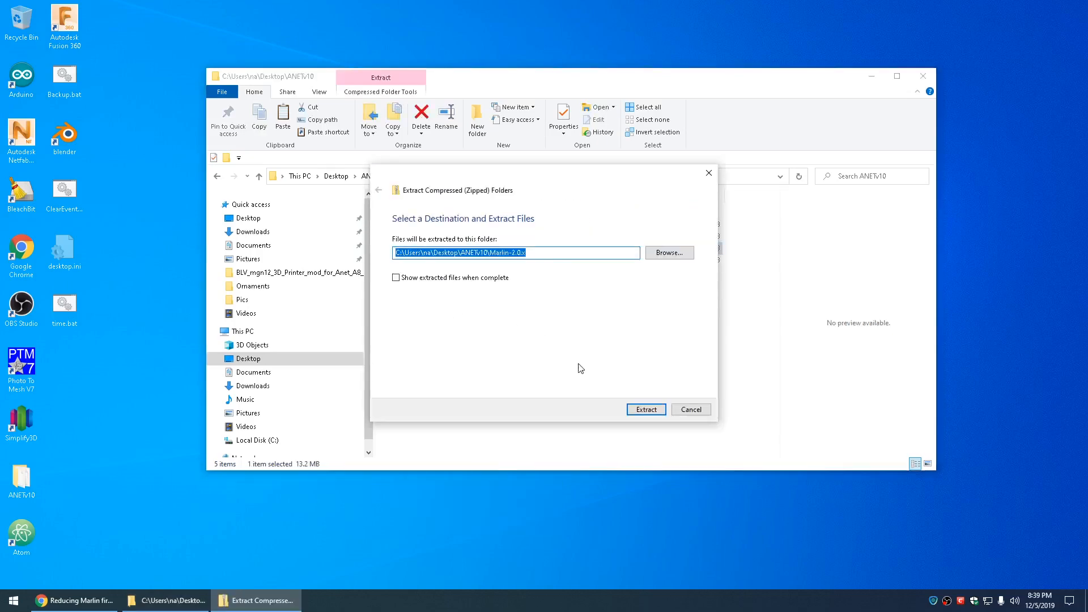
click(647, 410)
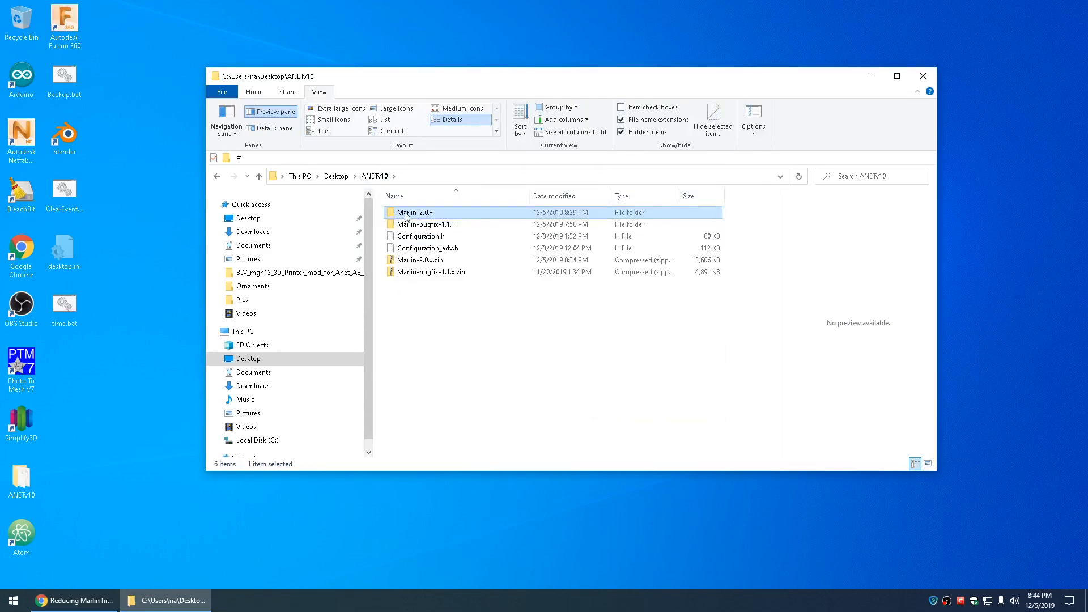
Copy the three files in Marlin-2.0.x\config\examples\Anet\A8
double_click(415, 212)
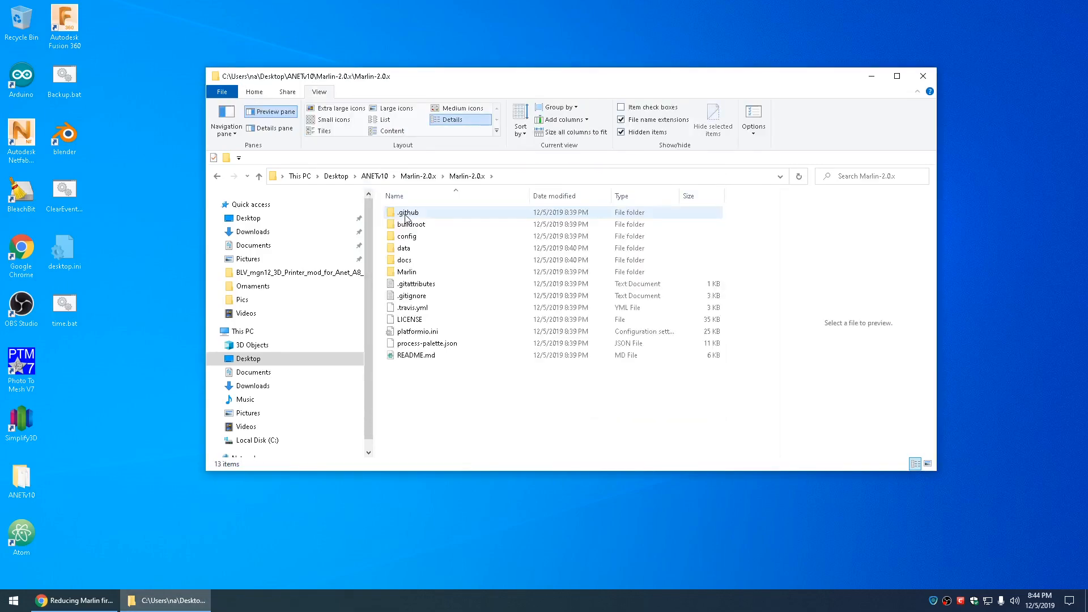
double_click(407, 236)
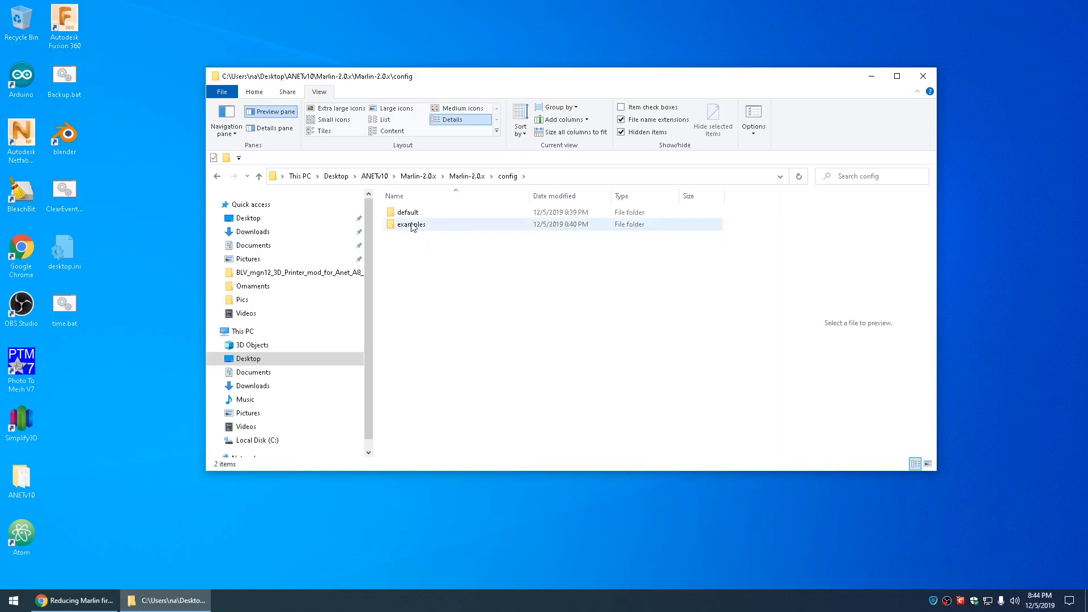
double_click(411, 225)
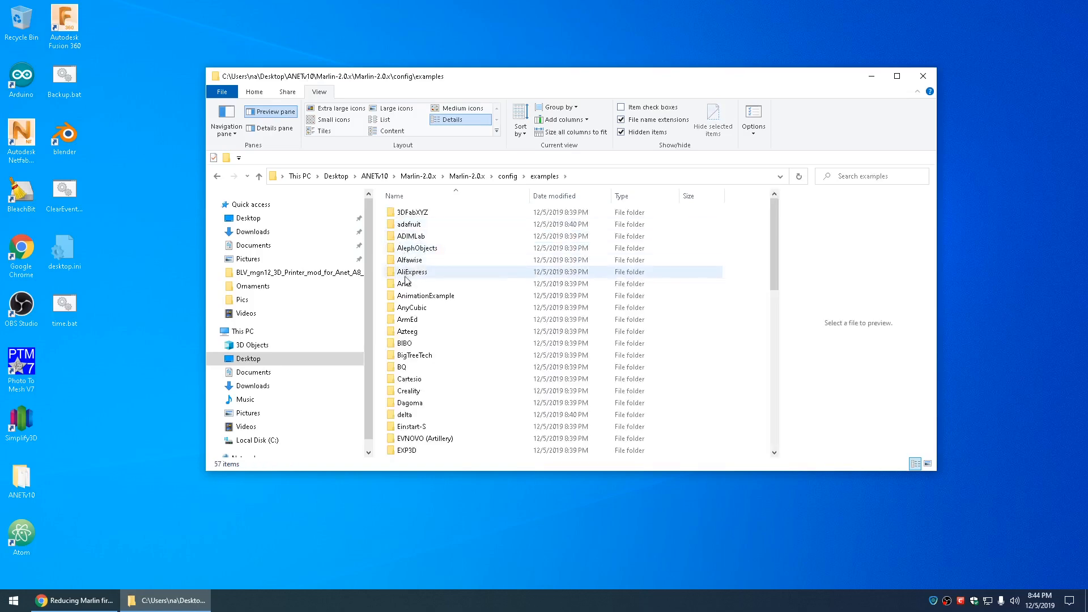
double_click(404, 283)
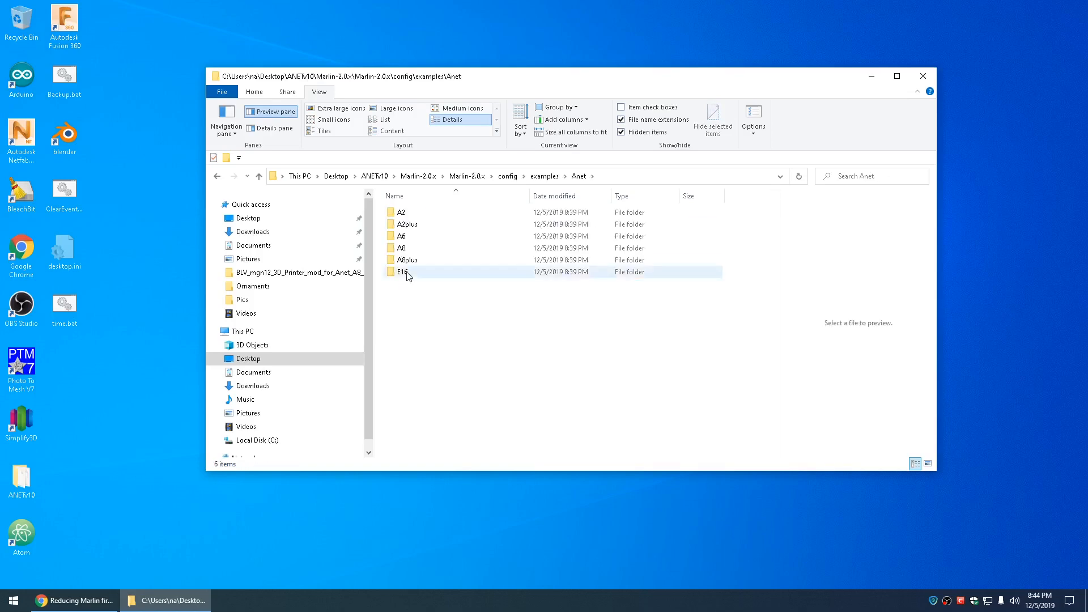
double_click(401, 247)
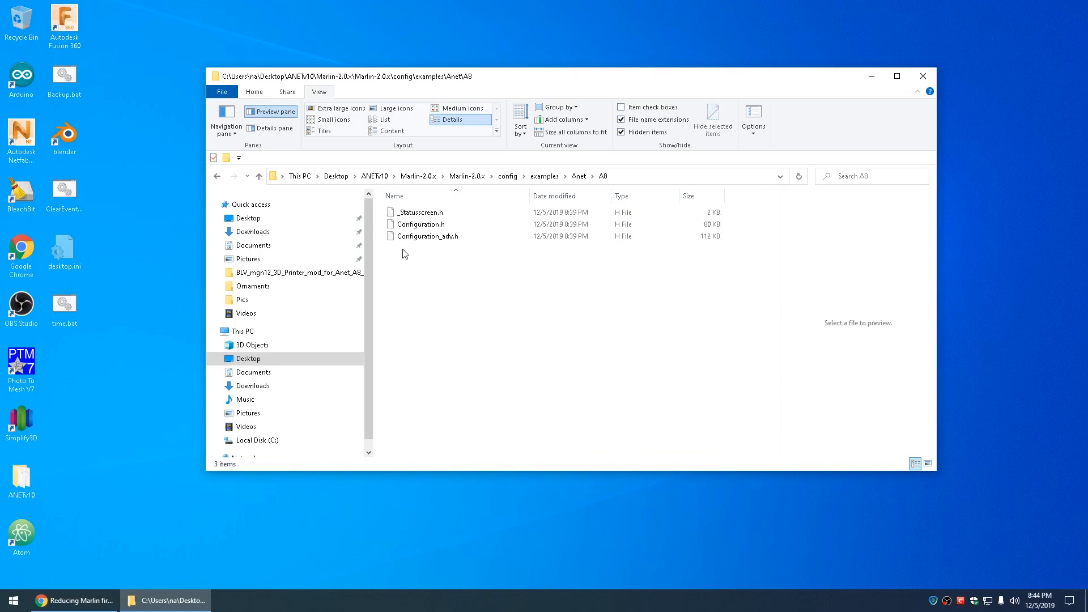
key(ctrl+a)
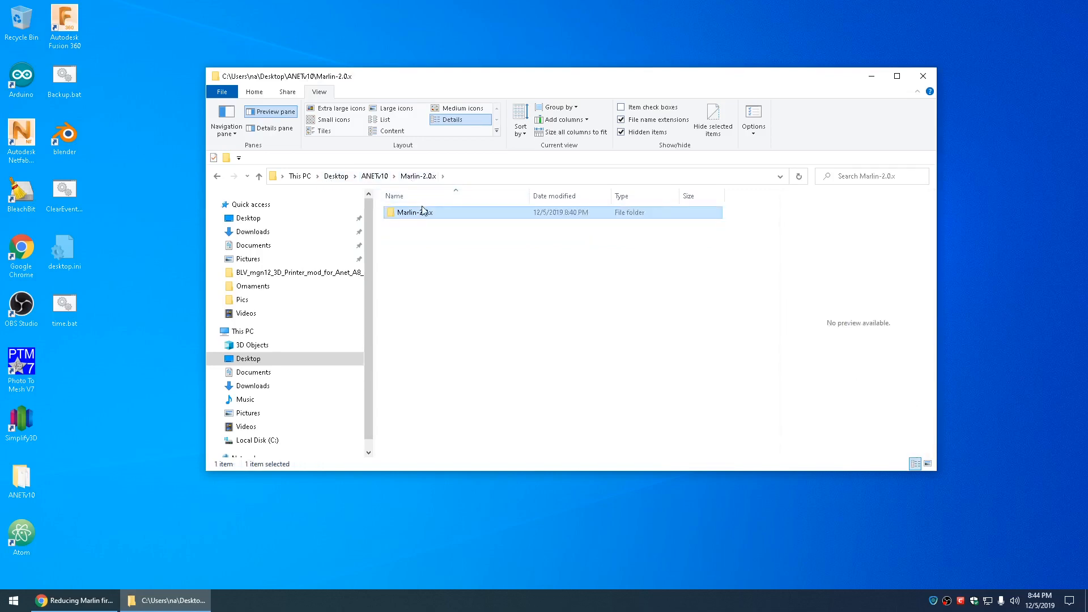
Overwrite the Marlin sketch folder's configs with the A8 copies and launch Marlin.ino
double_click(414, 212)
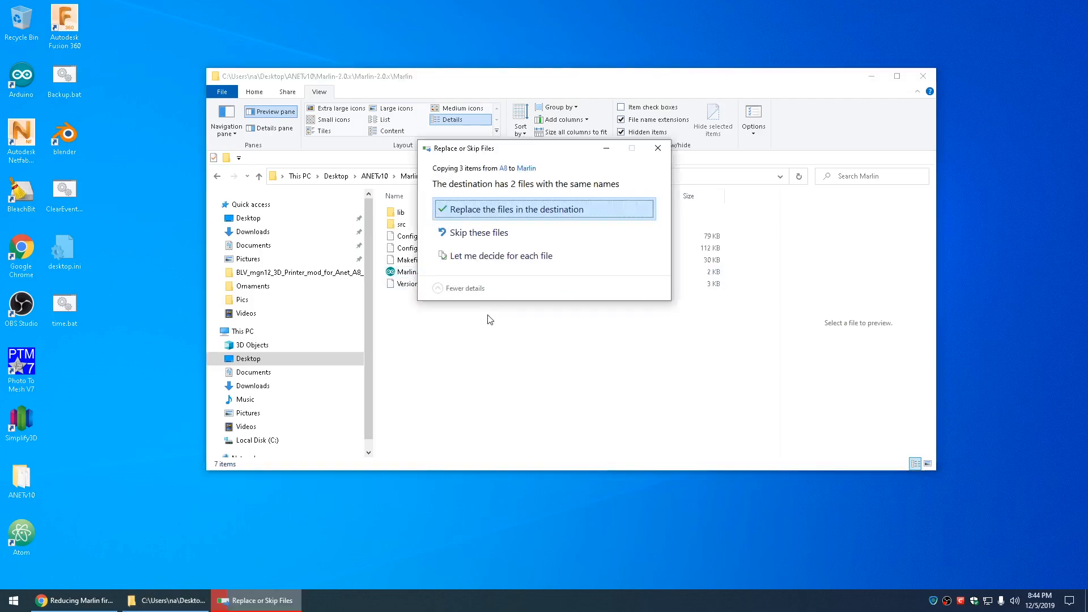
click(515, 209)
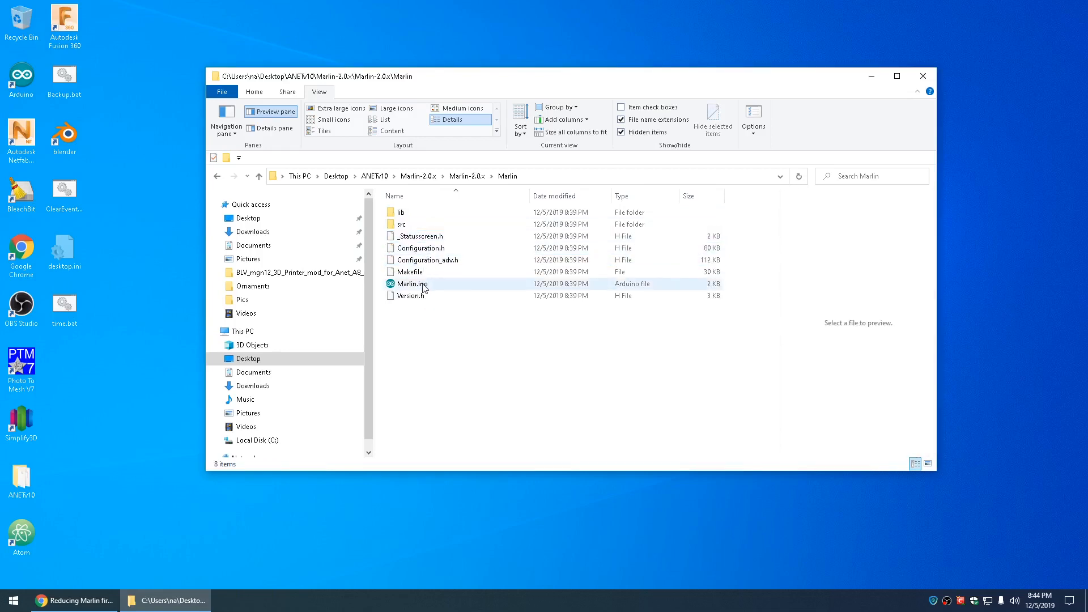
mouse_move(422, 288)
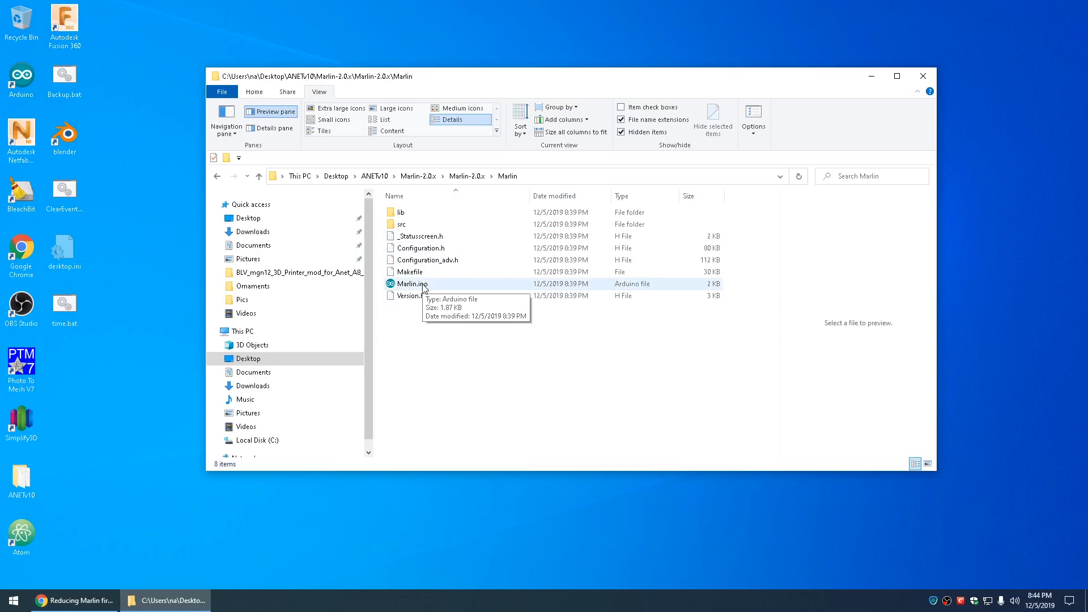
click(412, 283)
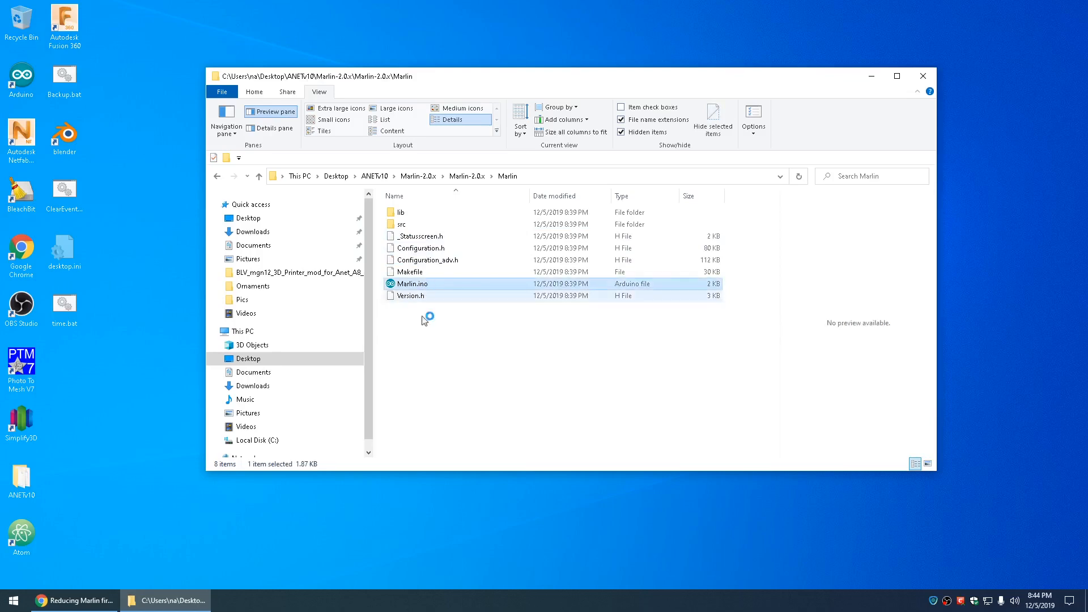
double_click(413, 284)
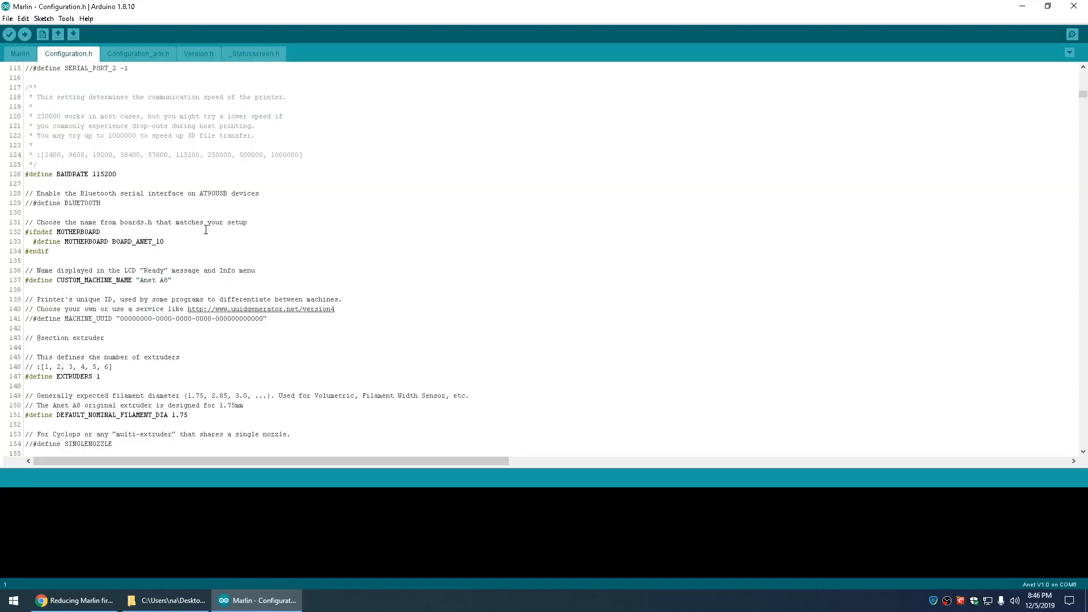
scroll(down, 3)
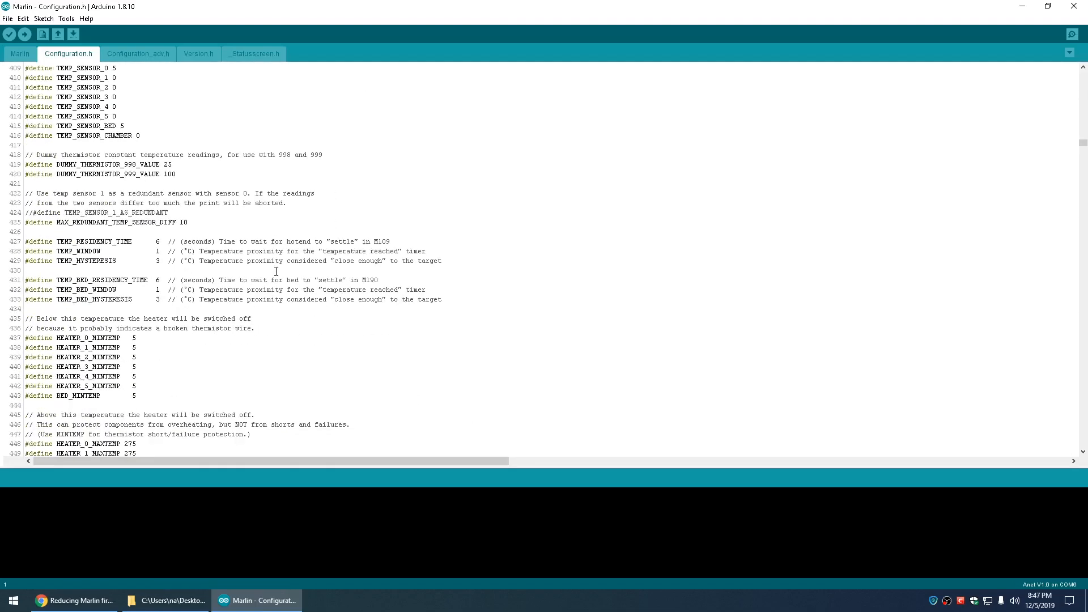
scroll(down, 3)
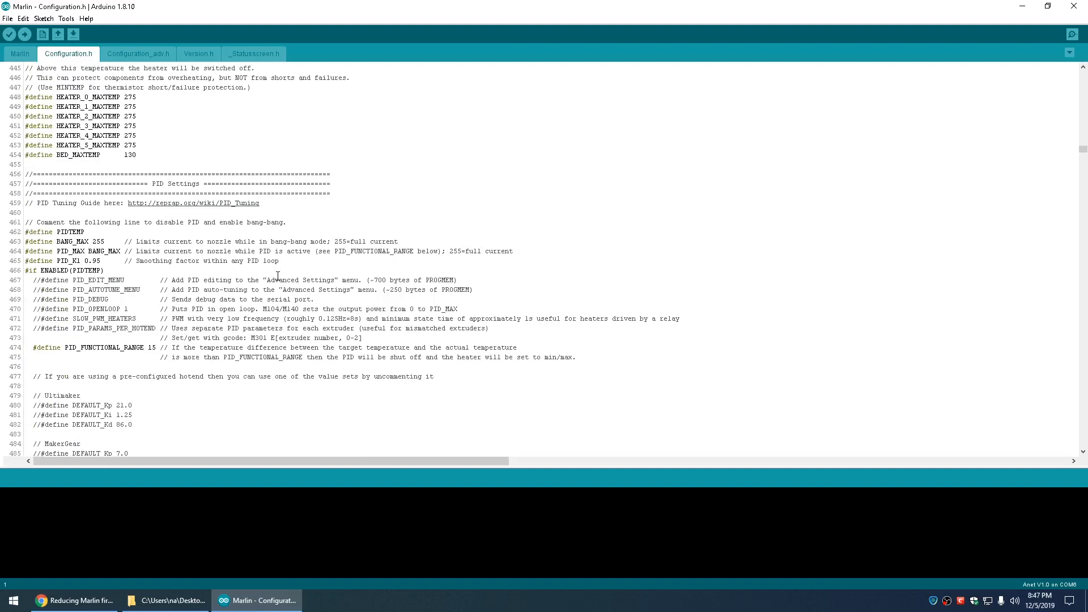
scroll(down, 3)
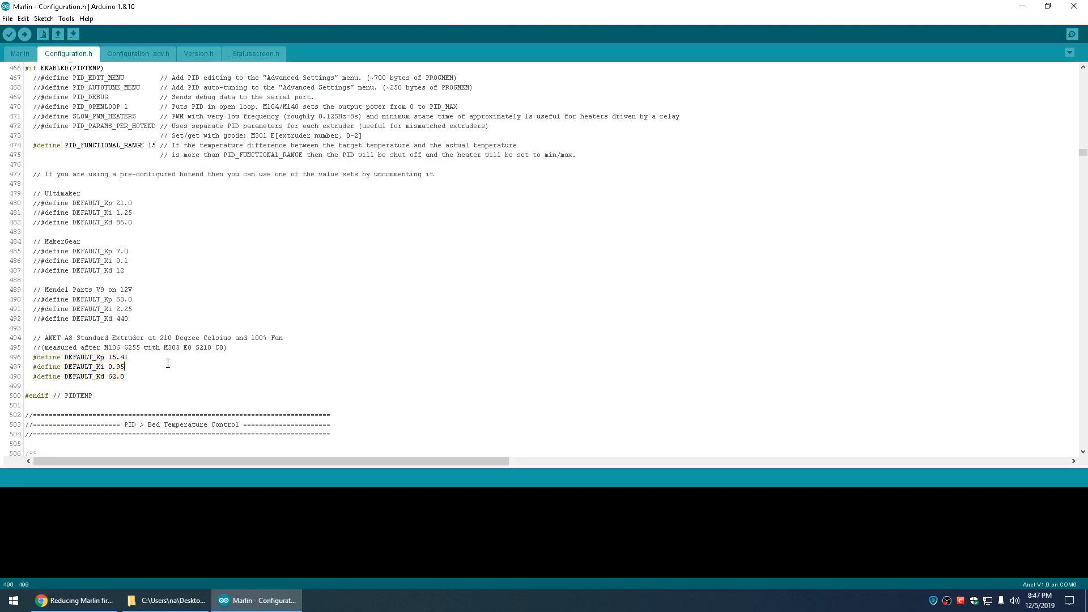
scroll(down, 3)
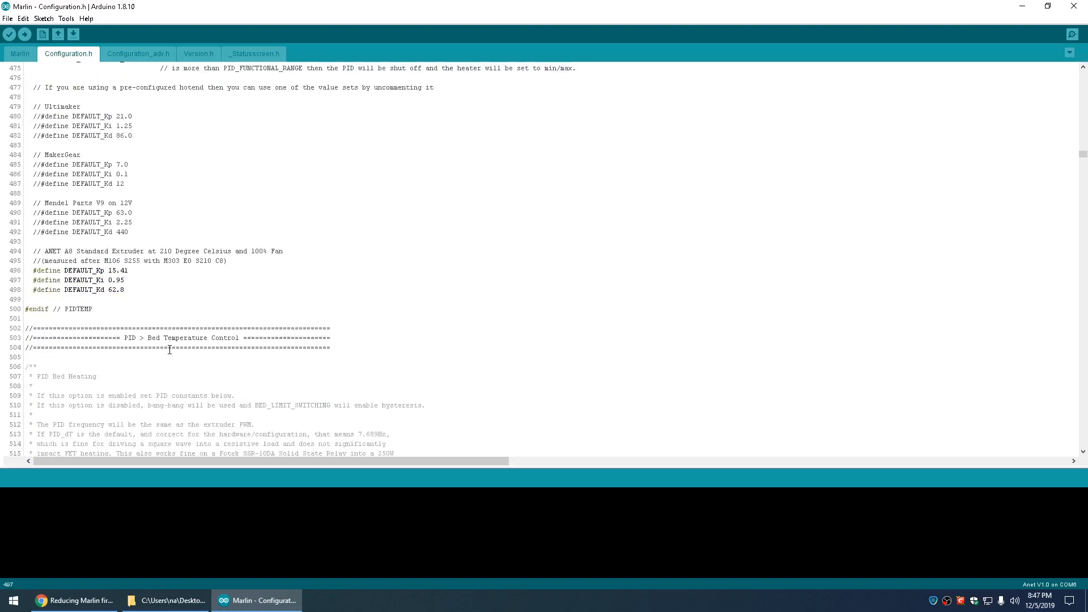
scroll(down, 3)
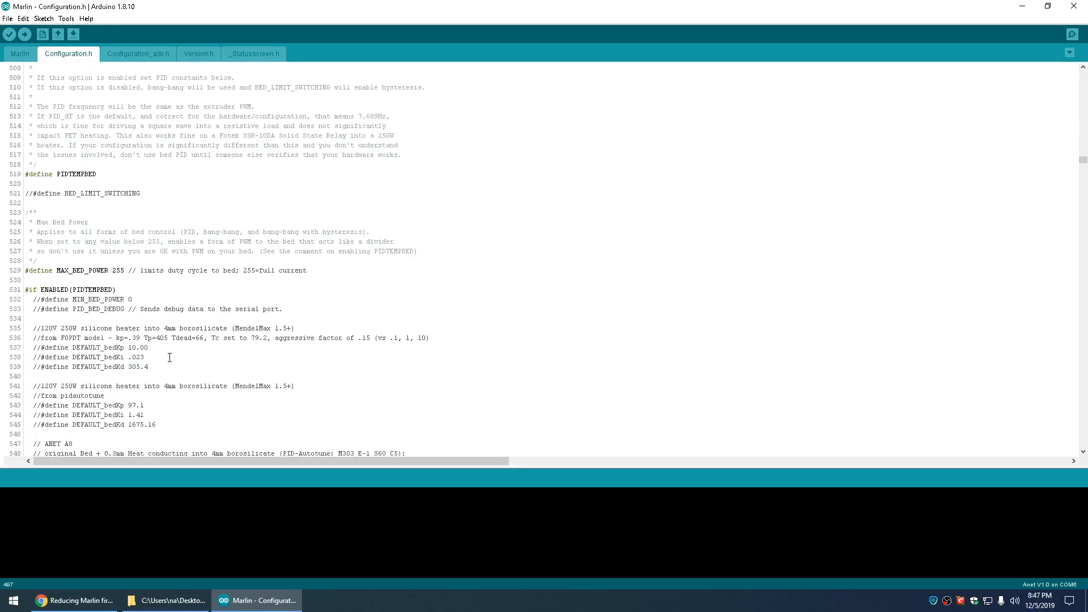
scroll(down, 3)
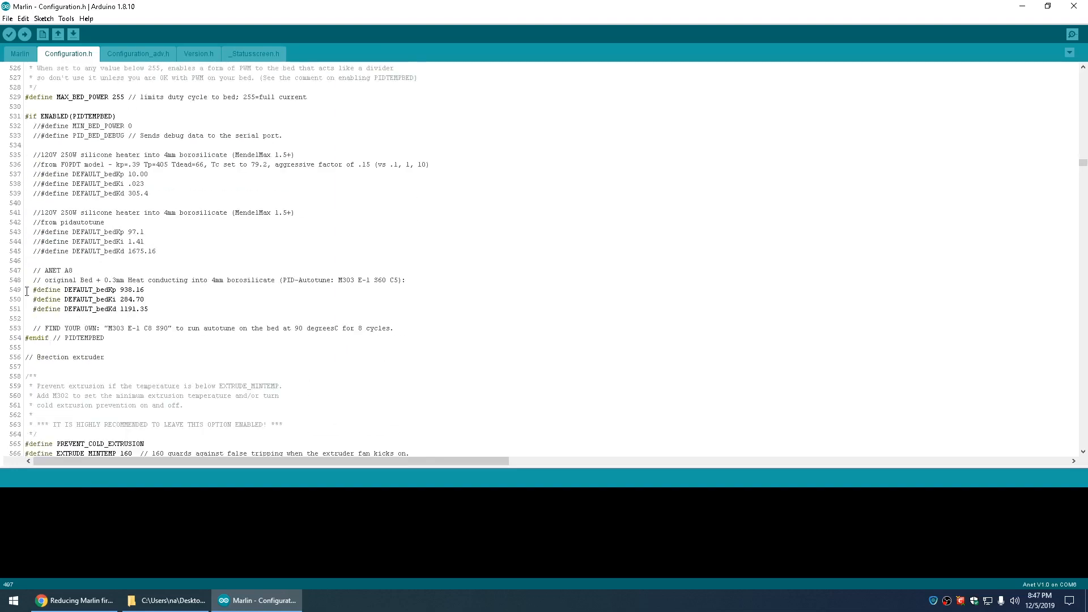
scroll(down, 3)
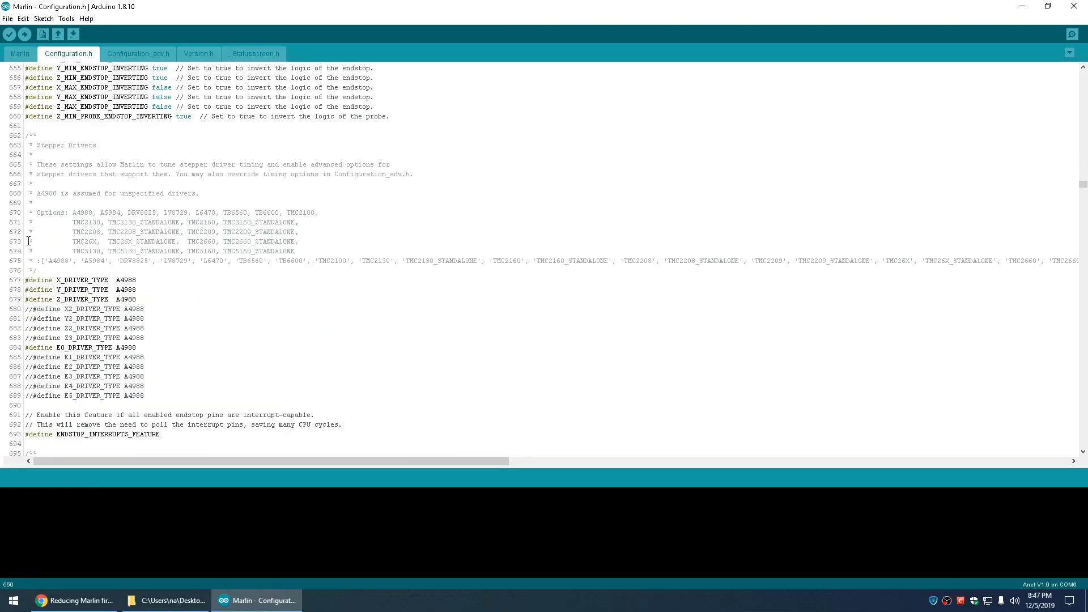
click(64, 290)
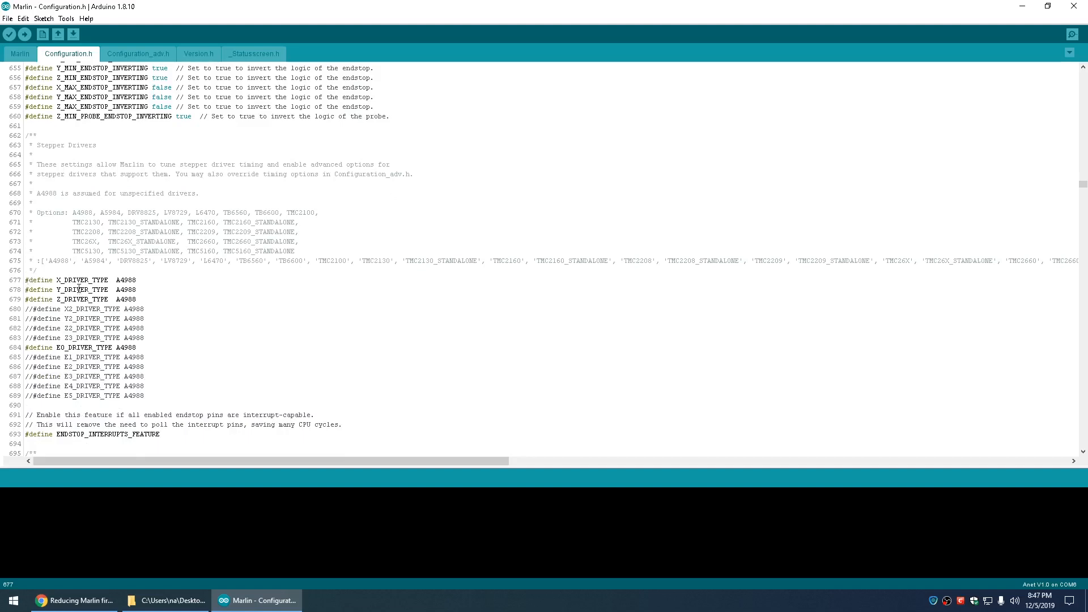
mouse_move(51, 290)
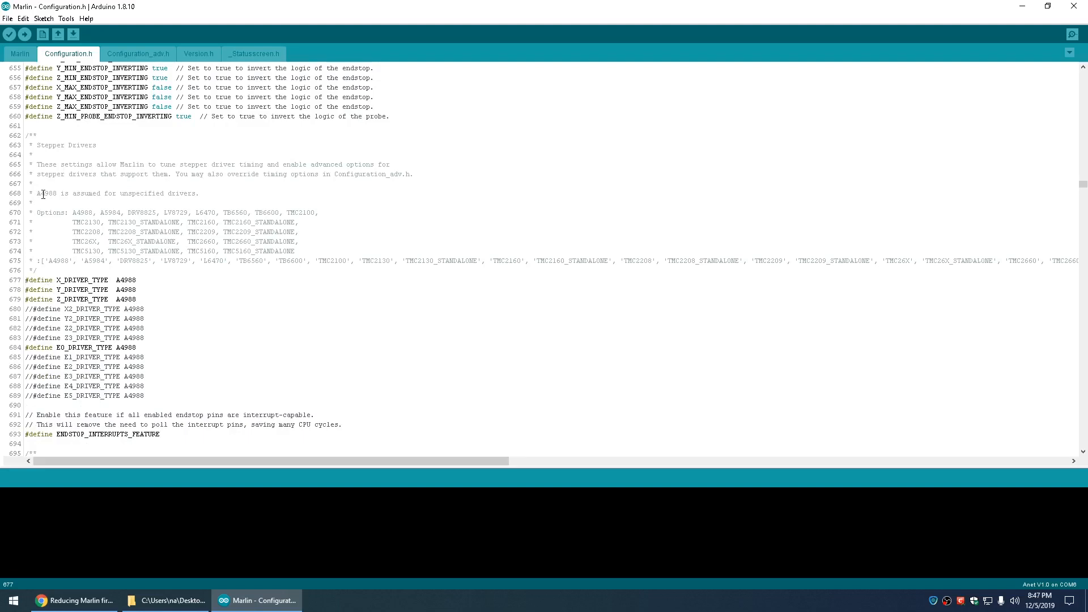
mouse_move(50, 194)
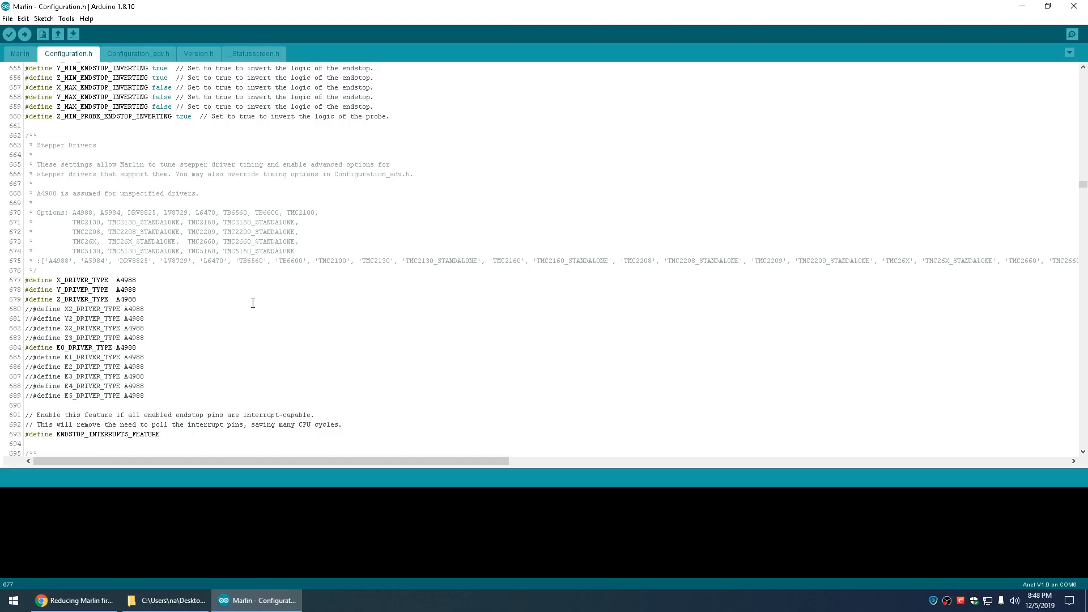
scroll(down, 3)
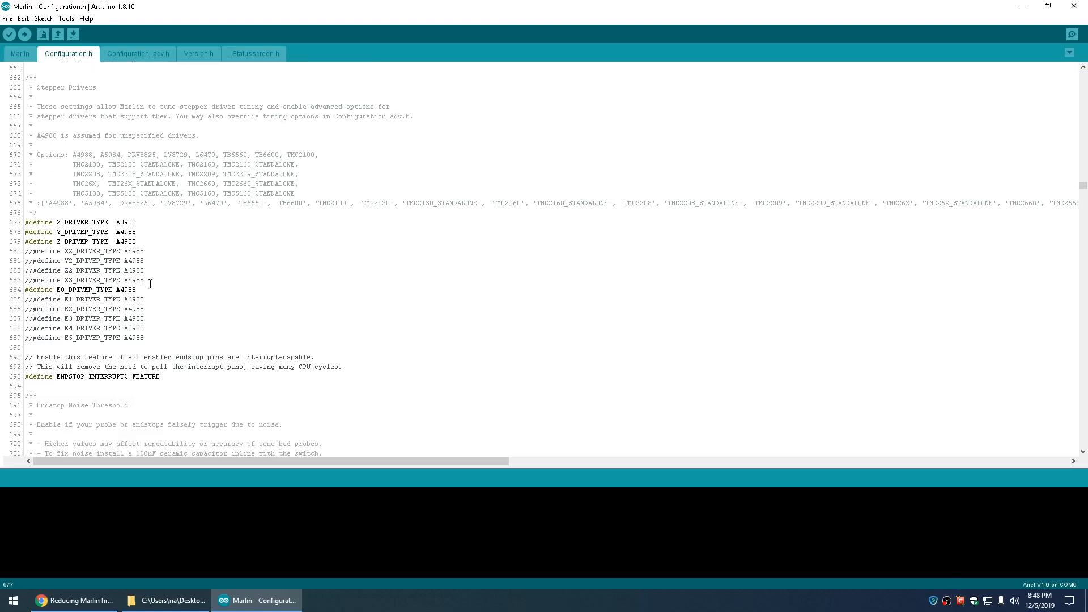
scroll(down, 3)
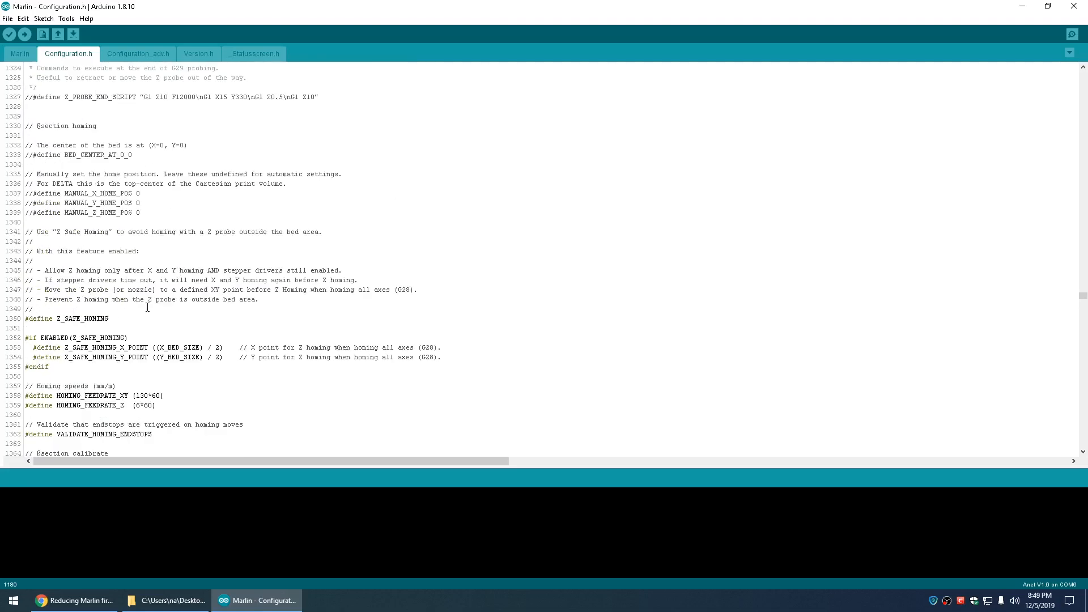
scroll(down, 3)
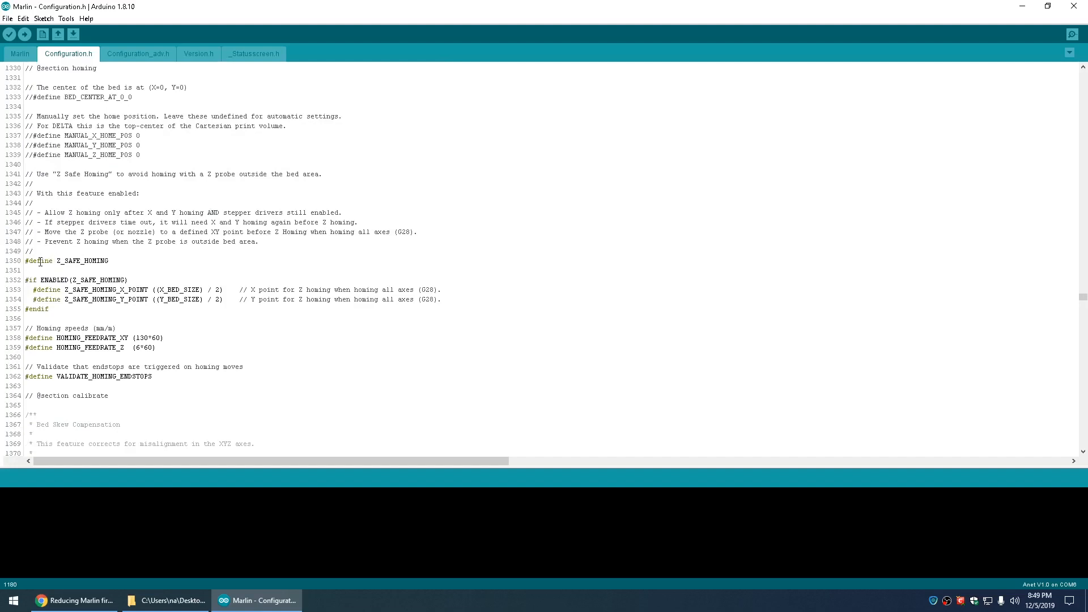
scroll(down, 3)
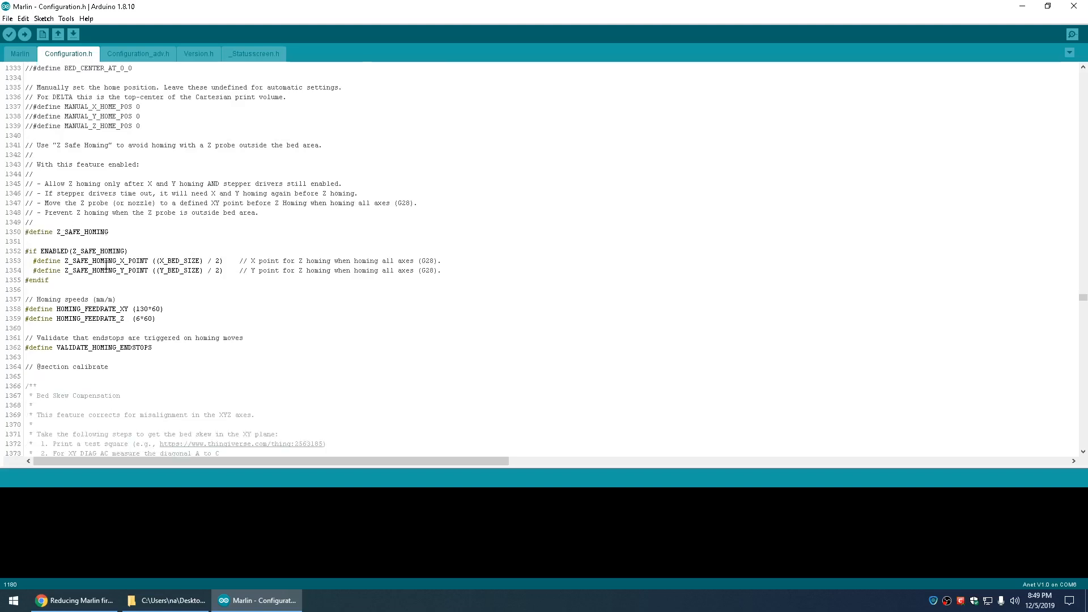
scroll(down, 3)
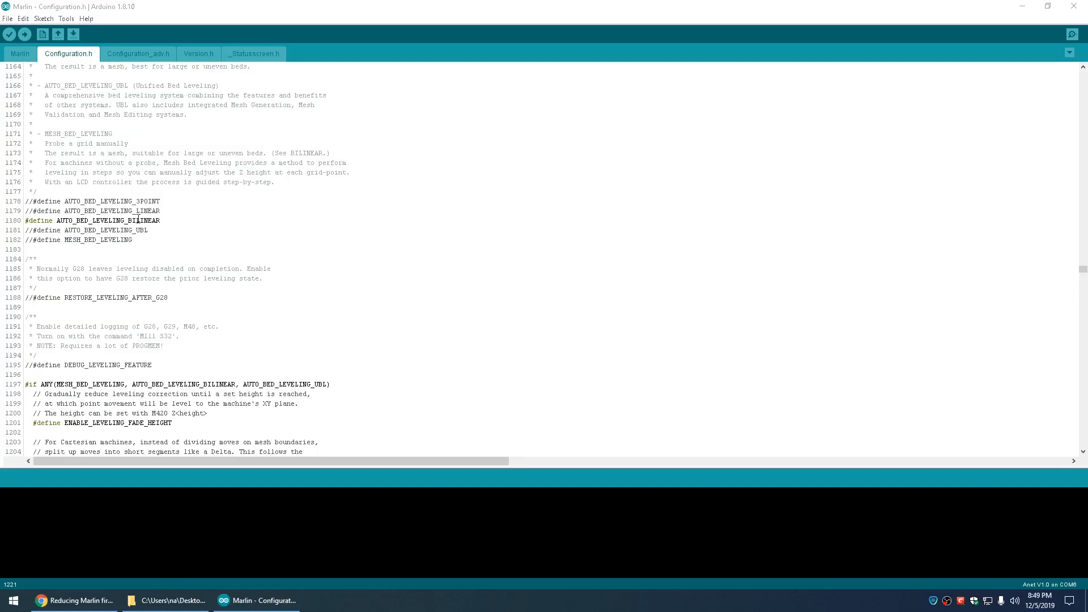
scroll(down, 3)
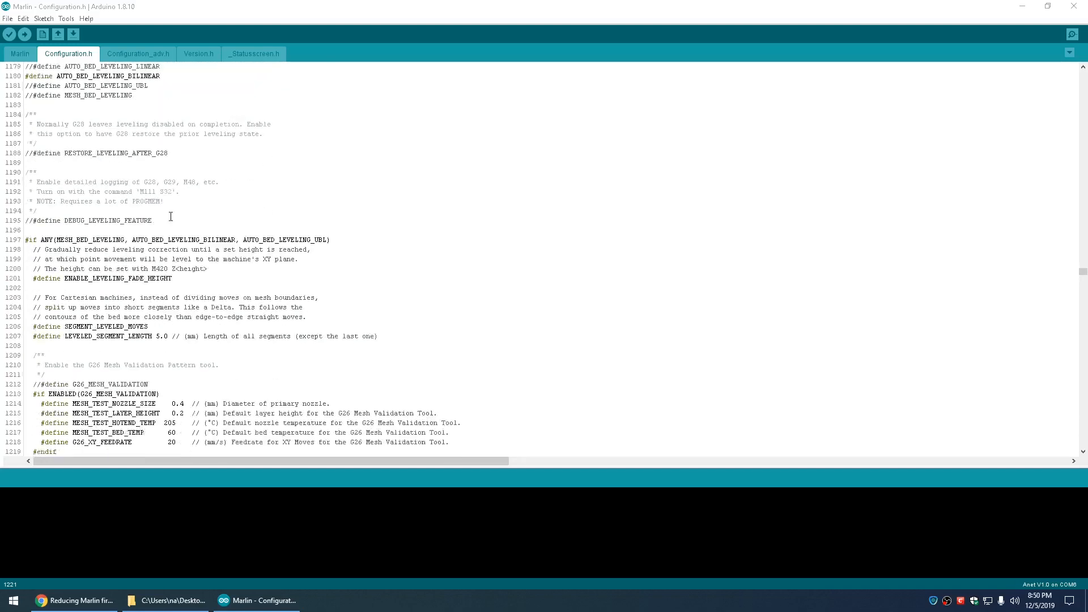
click(138, 54)
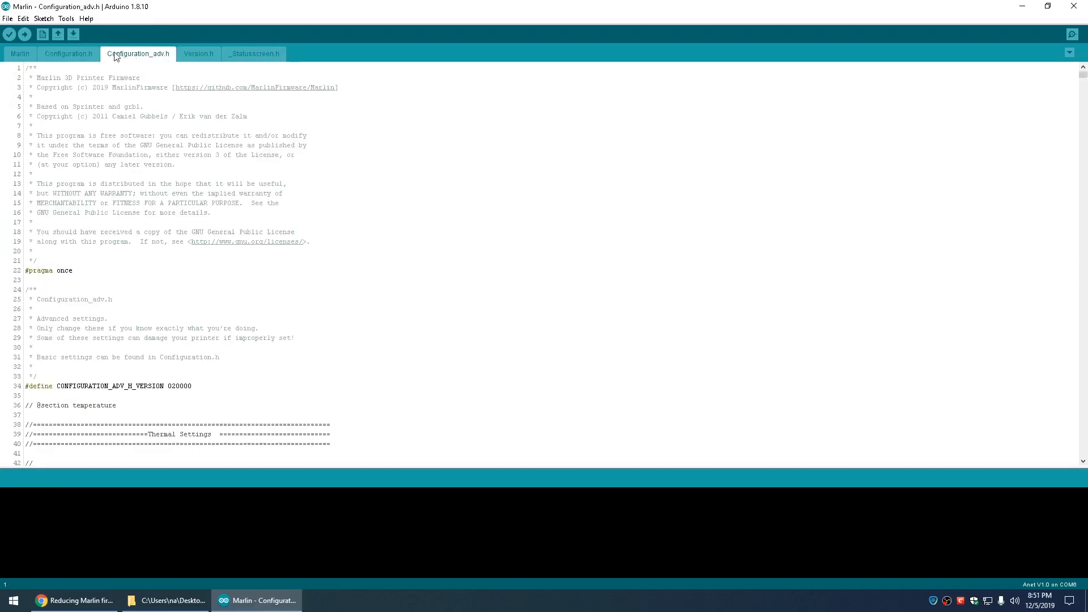
click(67, 54)
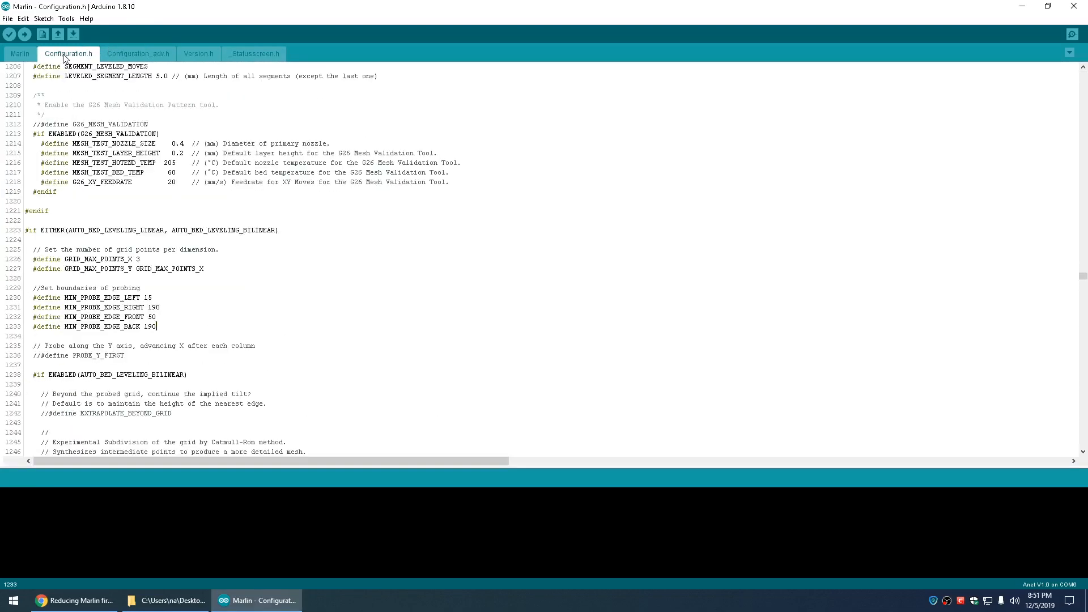
mouse_move(136, 192)
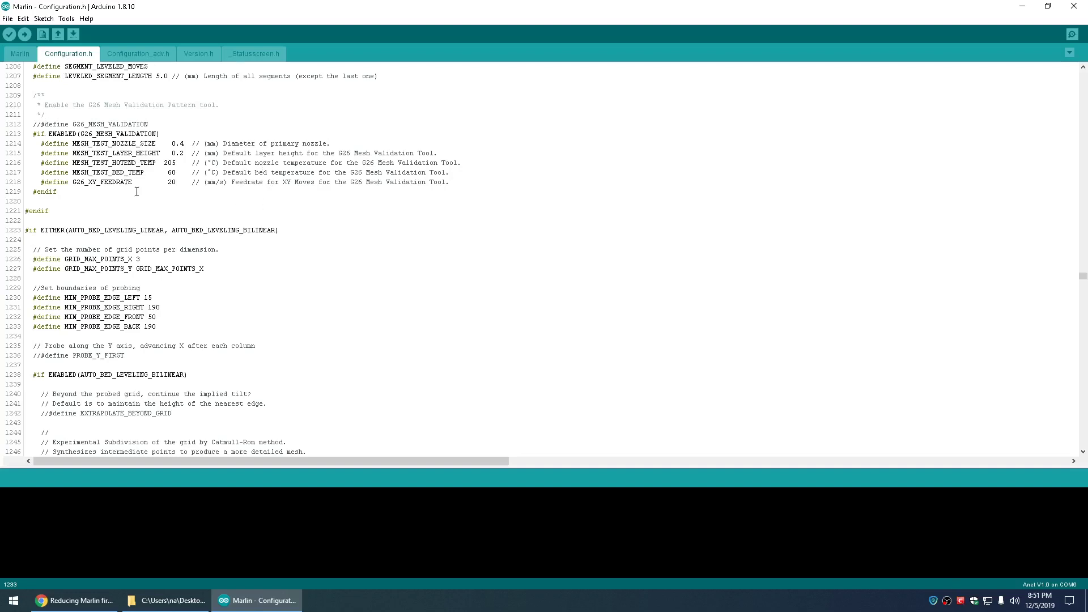
click(7, 33)
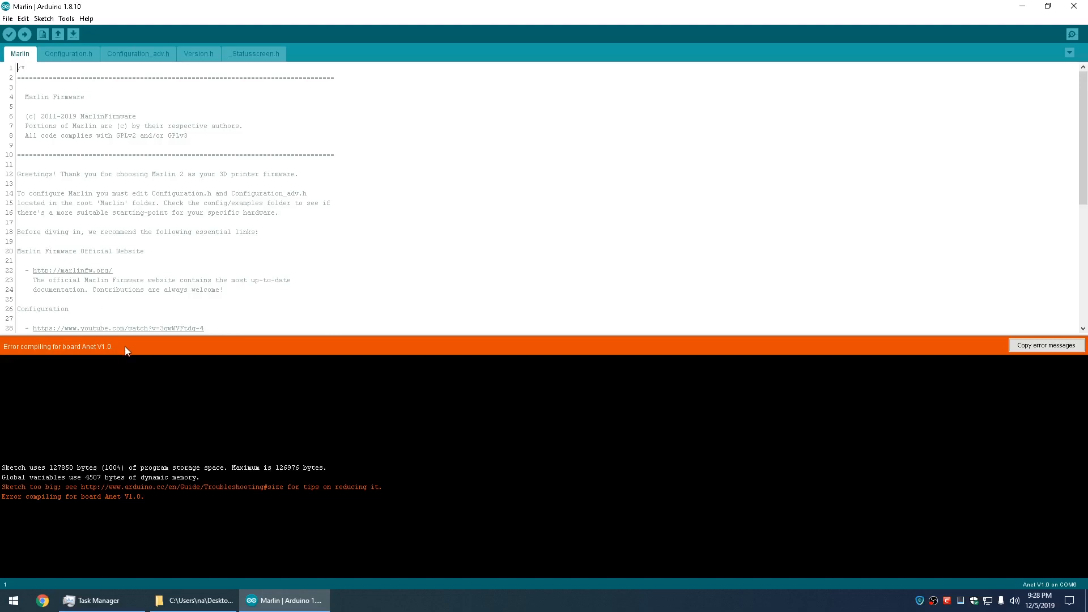
mouse_move(149, 404)
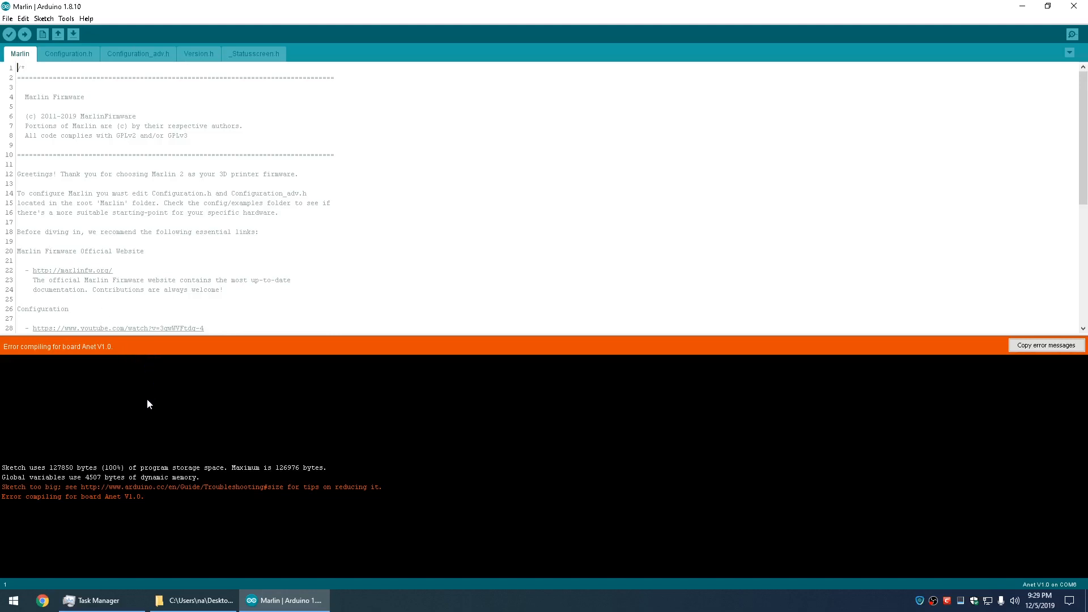
mouse_move(55, 477)
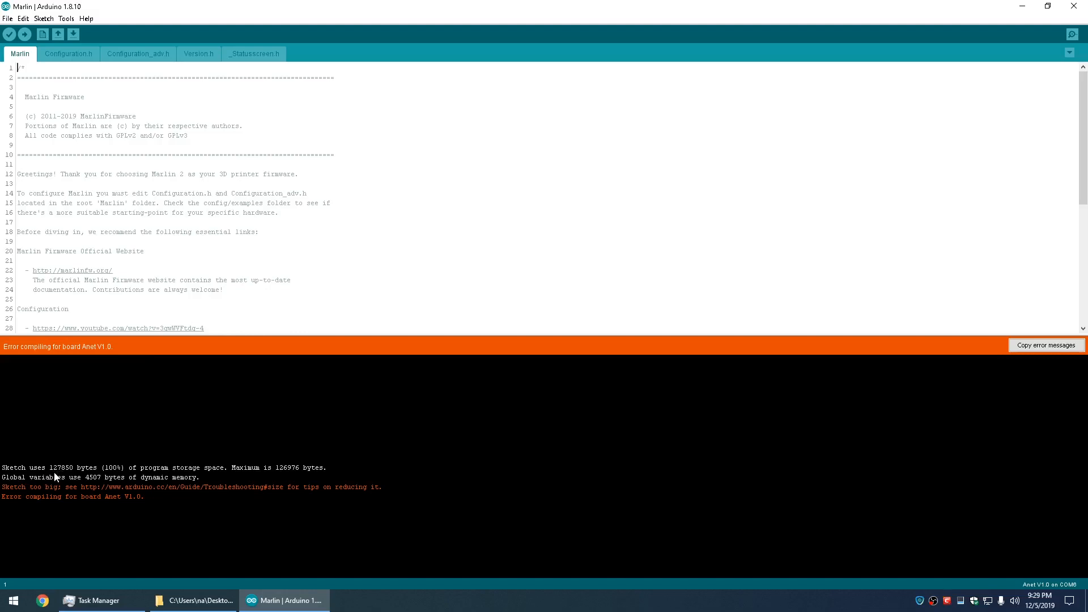
mouse_move(63, 476)
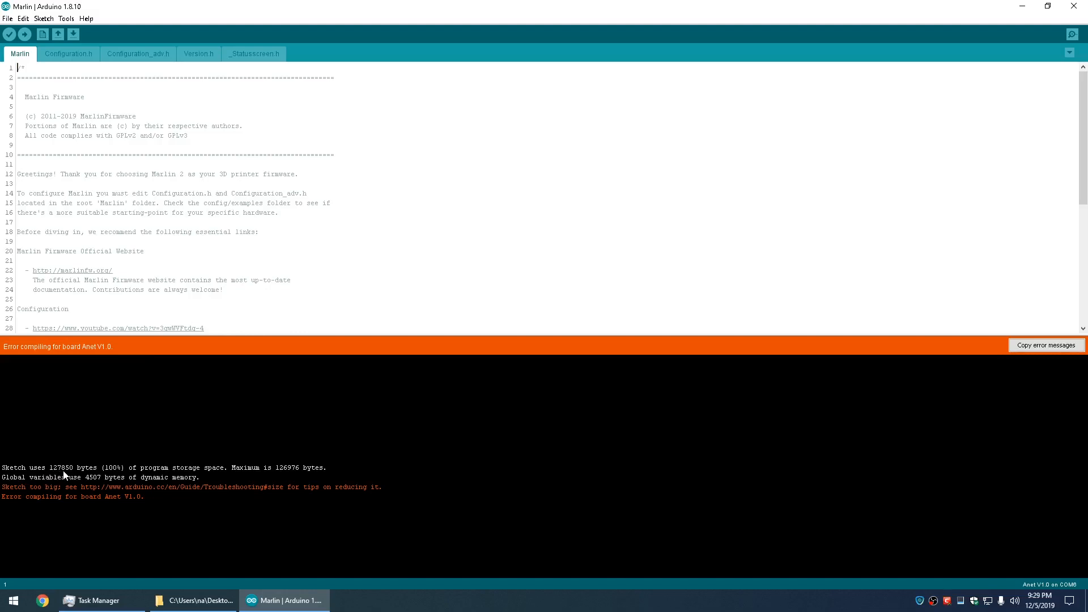
mouse_move(290, 494)
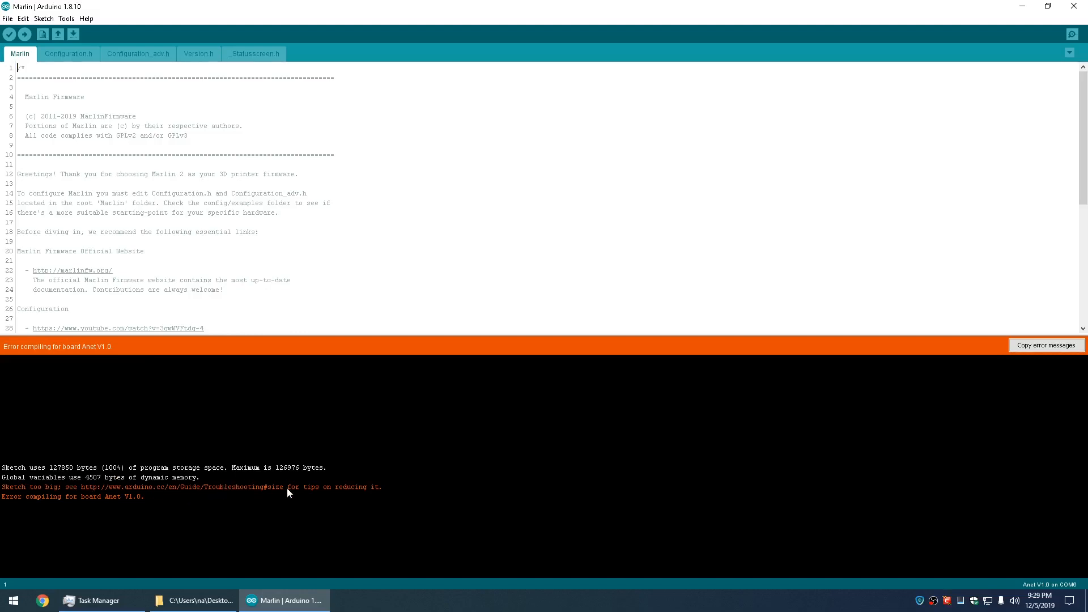
mouse_move(281, 474)
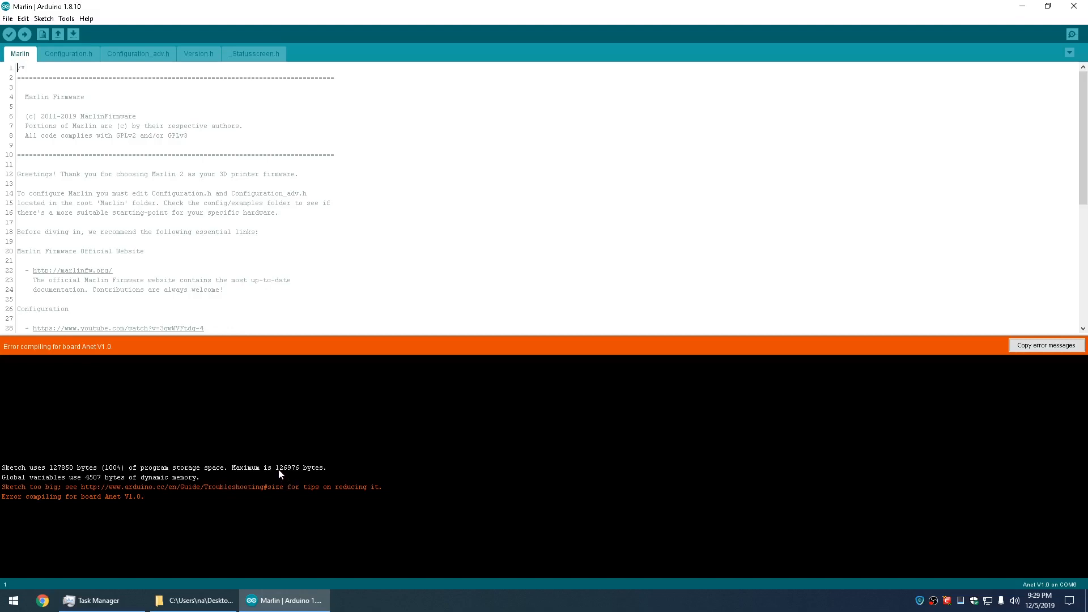
mouse_move(296, 474)
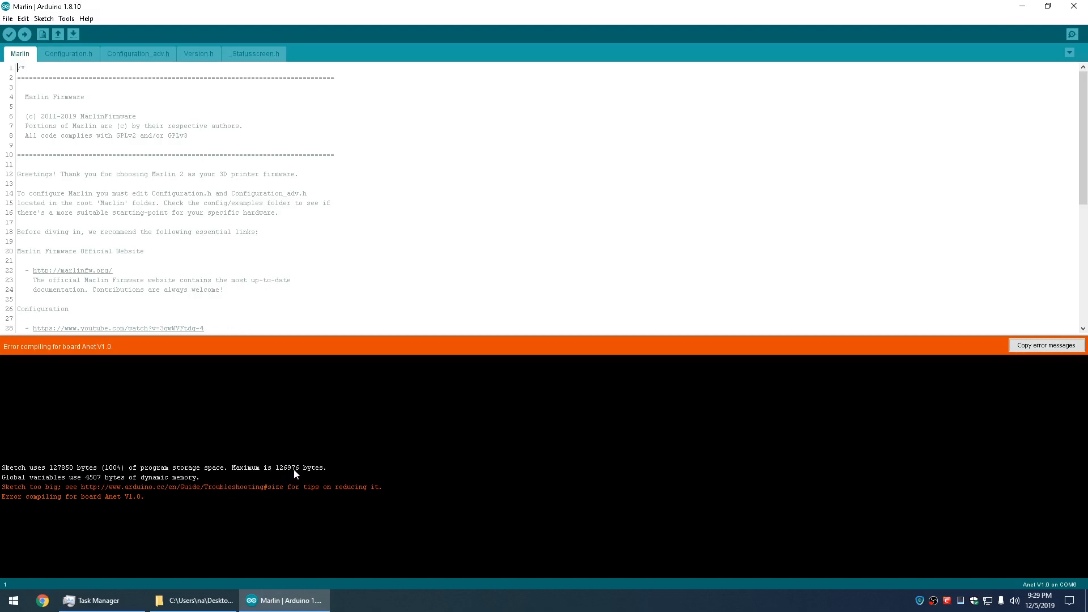
mouse_move(302, 471)
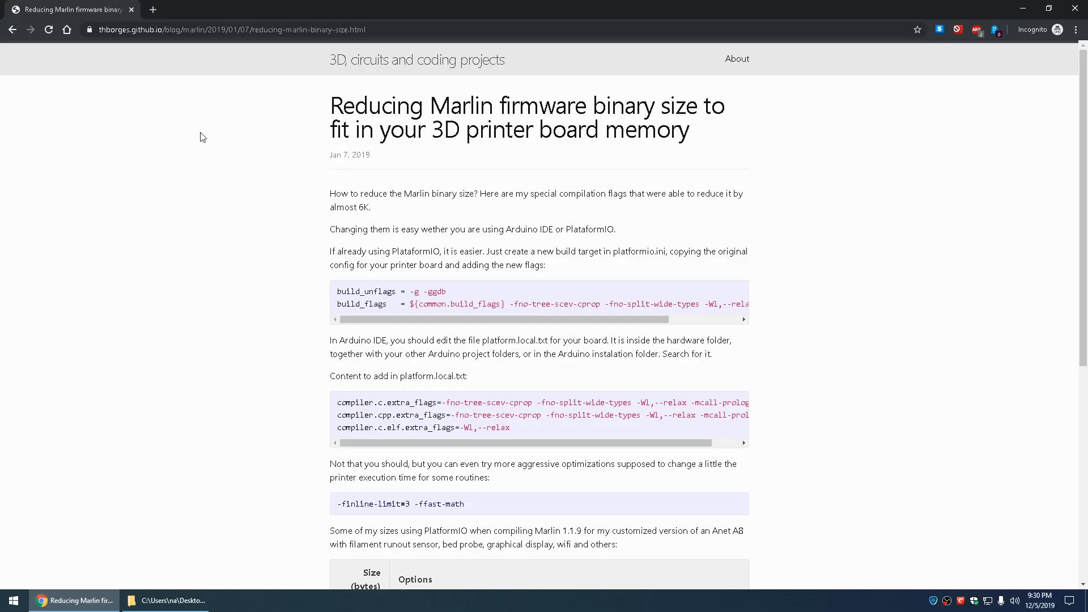
mouse_move(345, 74)
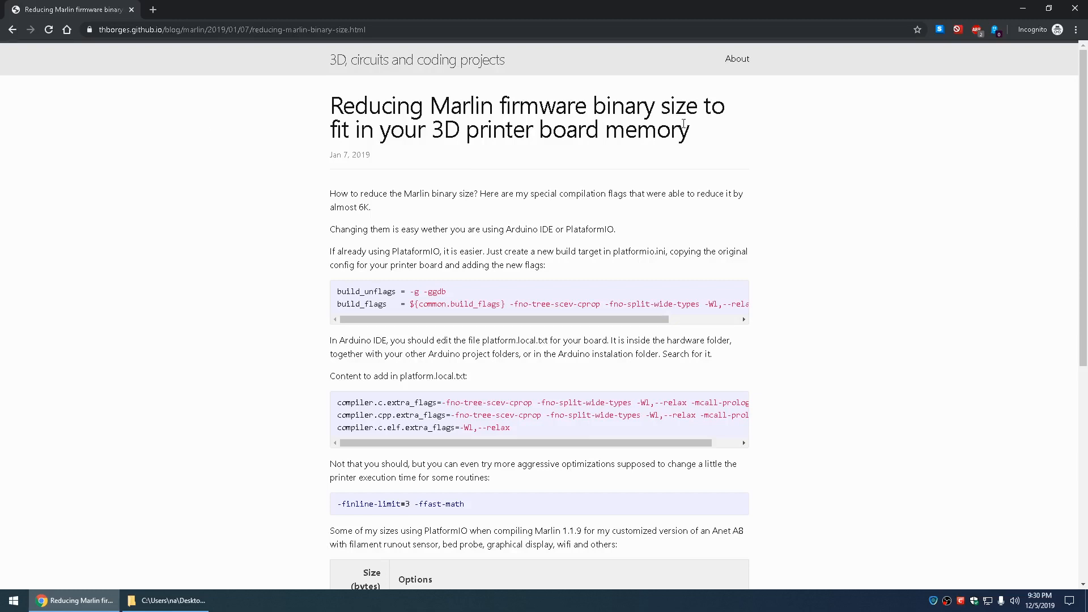
mouse_move(272, 236)
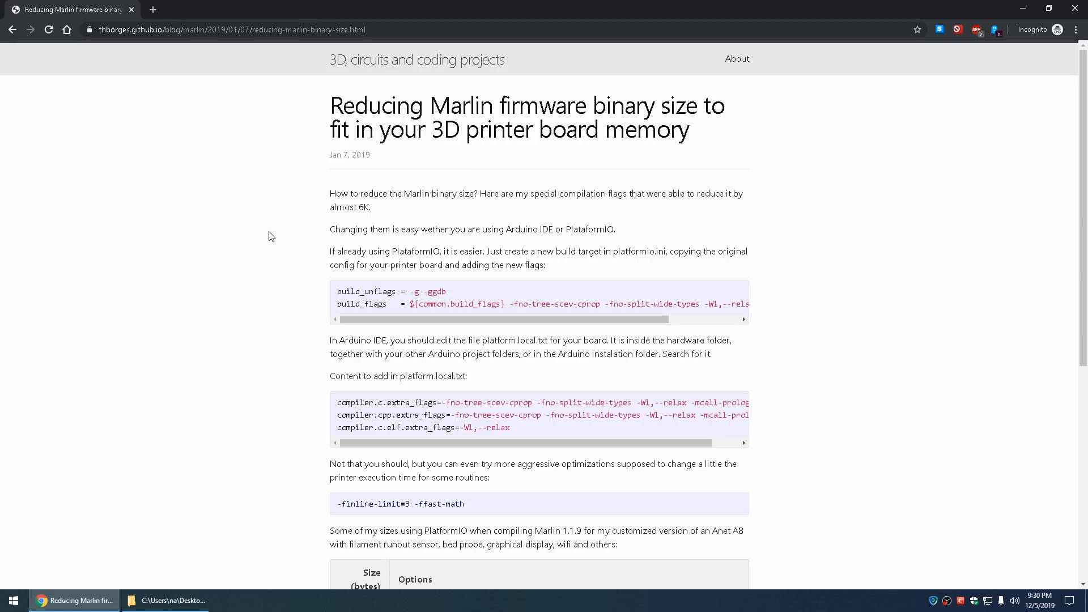
Open platform.local.txt from Documents\Arduino\hardware\anet\avr for editing
click(164, 601)
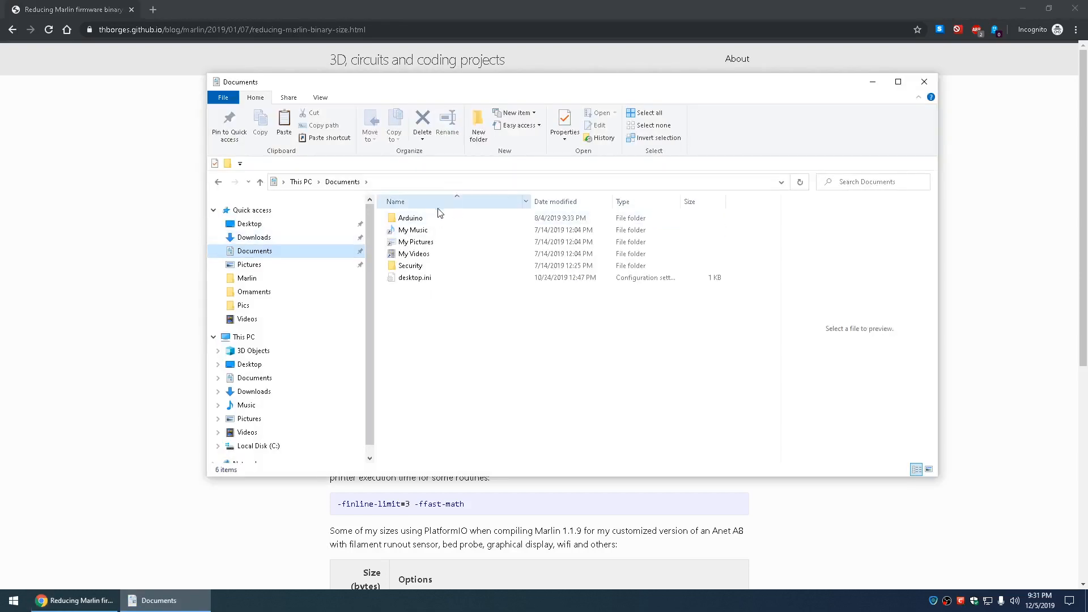
double_click(411, 217)
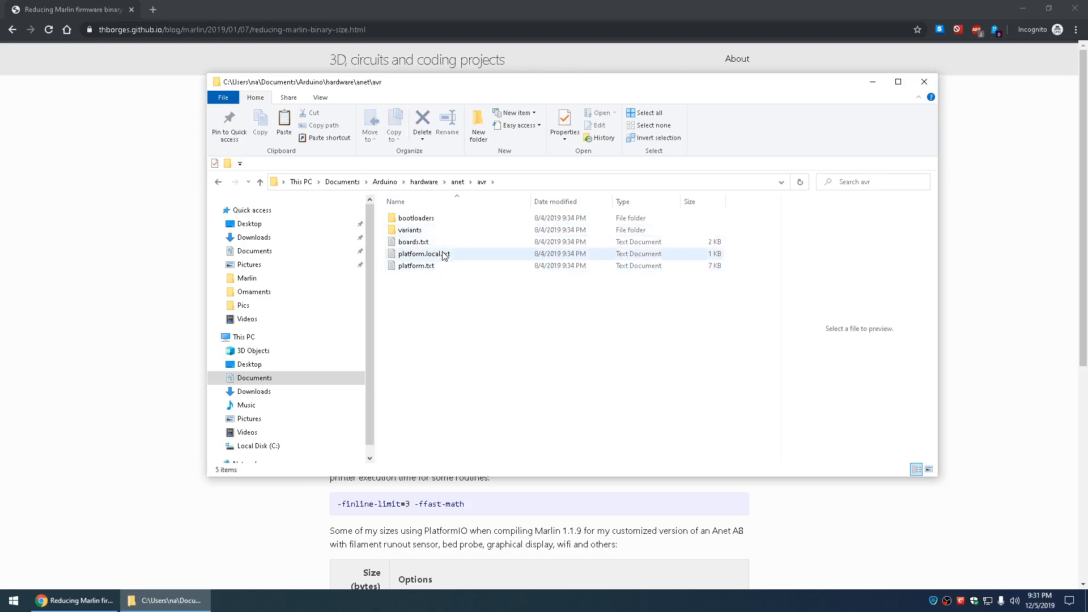
mouse_move(445, 256)
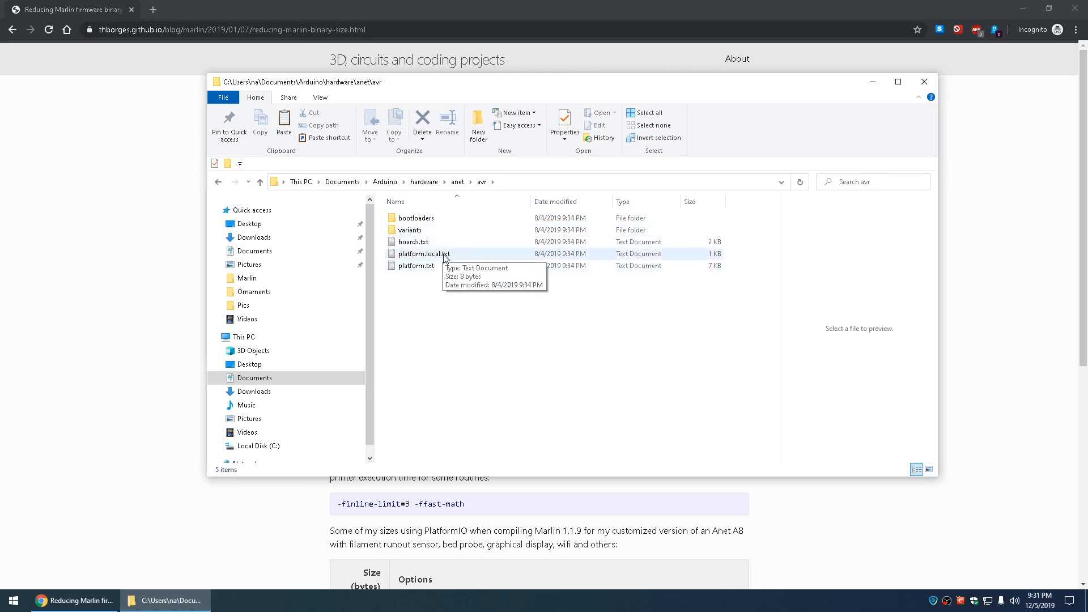
double_click(424, 253)
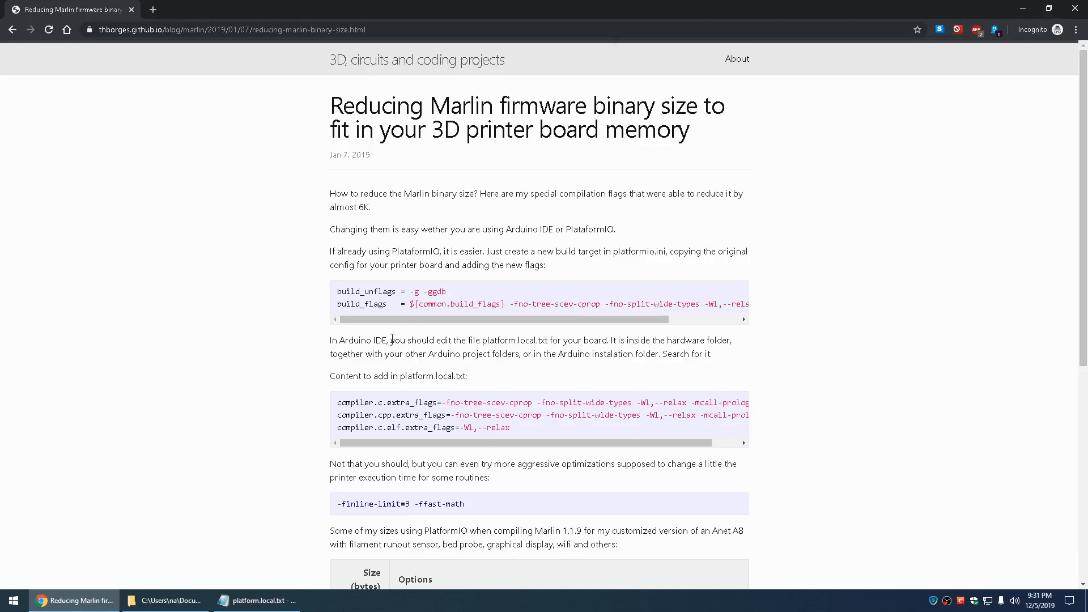
mouse_move(425, 353)
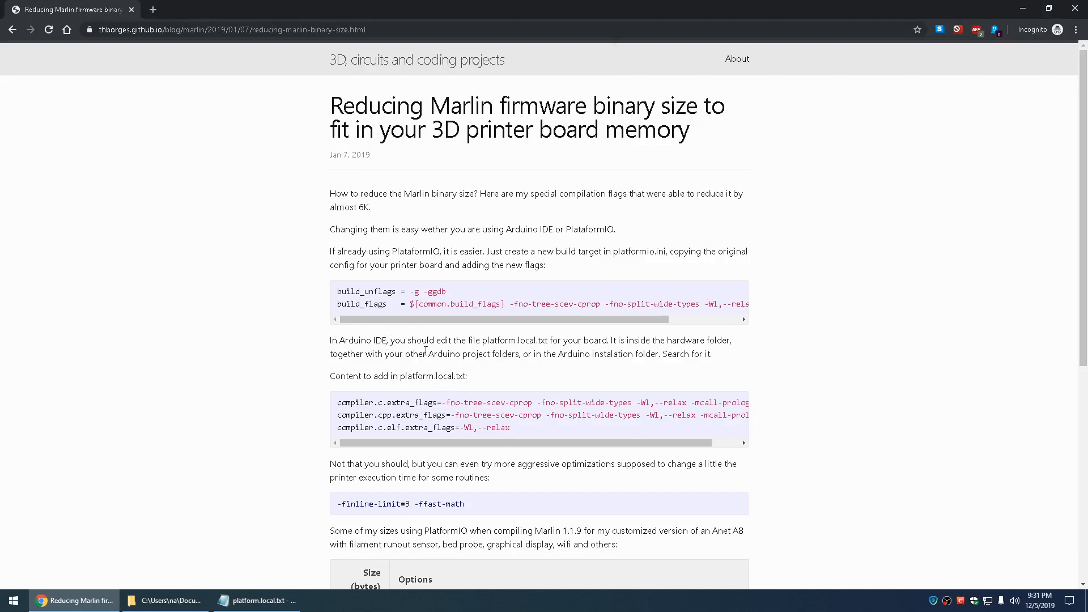
mouse_move(535, 354)
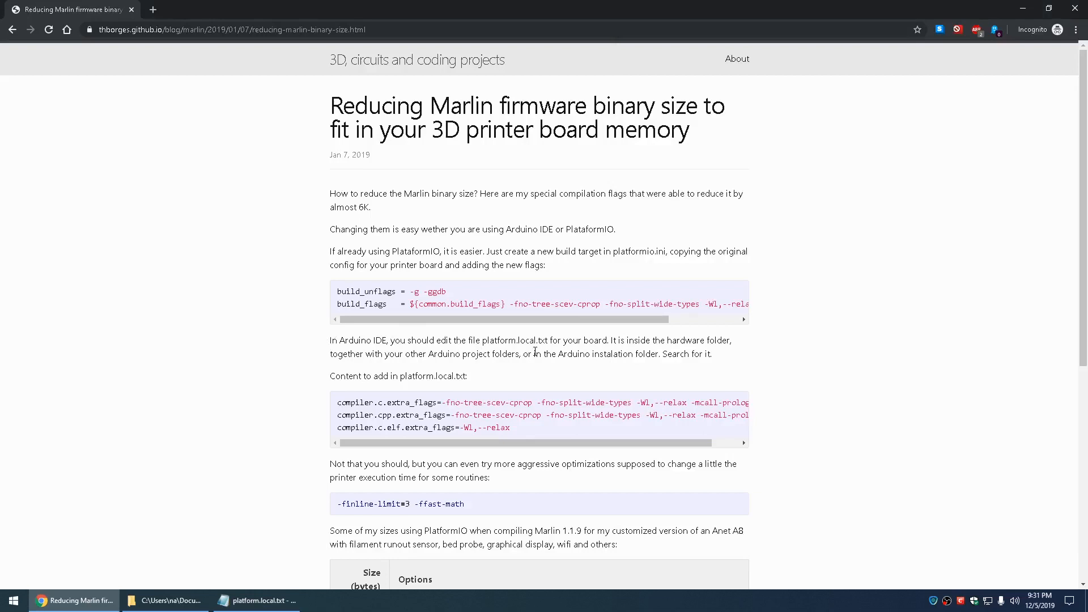
mouse_move(568, 349)
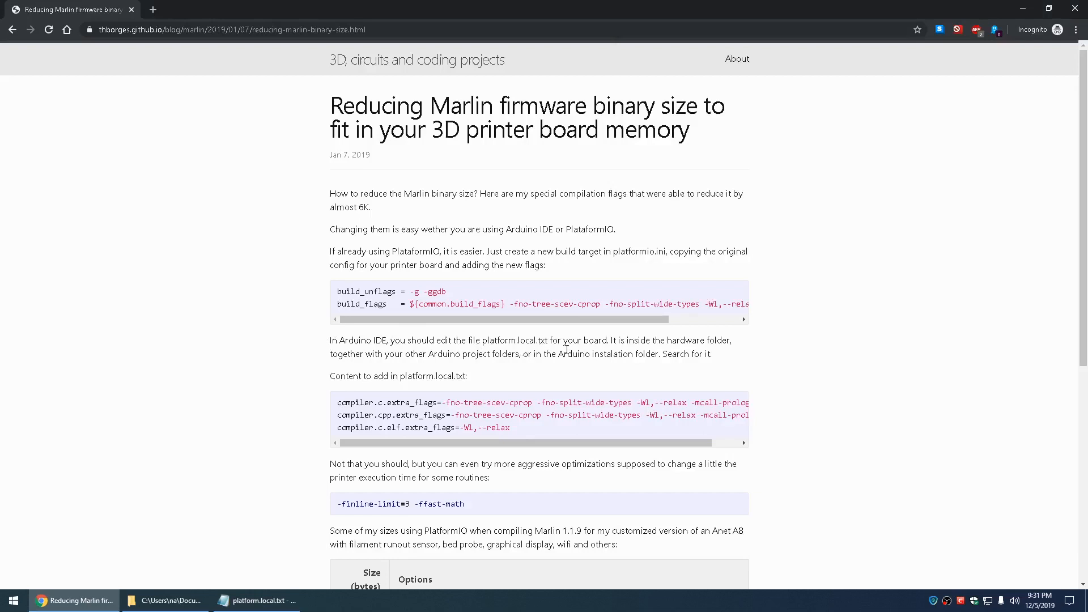
mouse_move(603, 358)
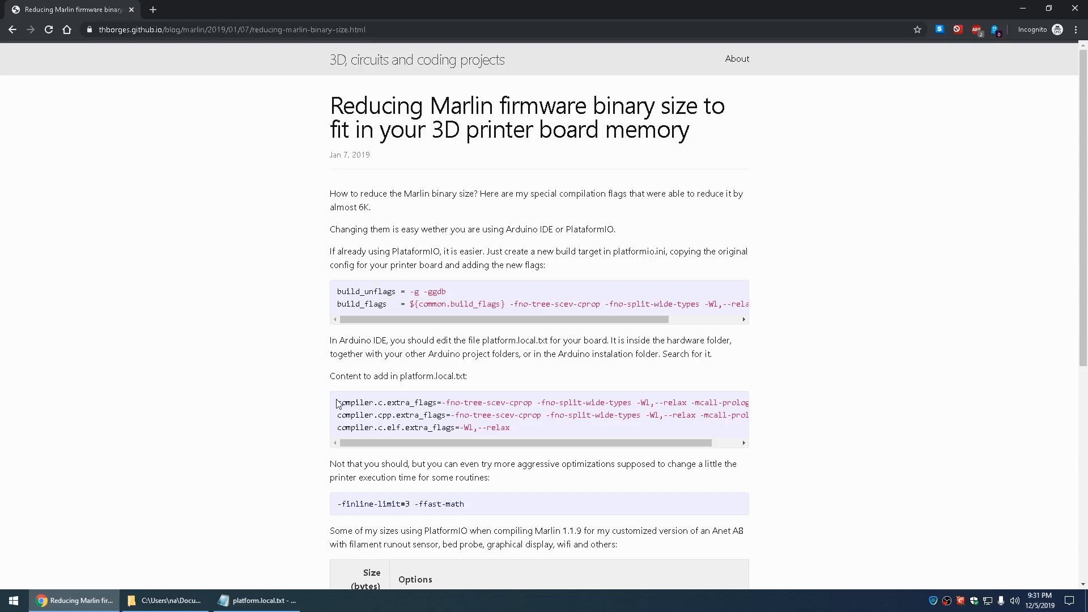
Add the compiler.c.extra_flags size-reducing flag lines from the article to platform.local.txt and save
drag(336, 402, 510, 428)
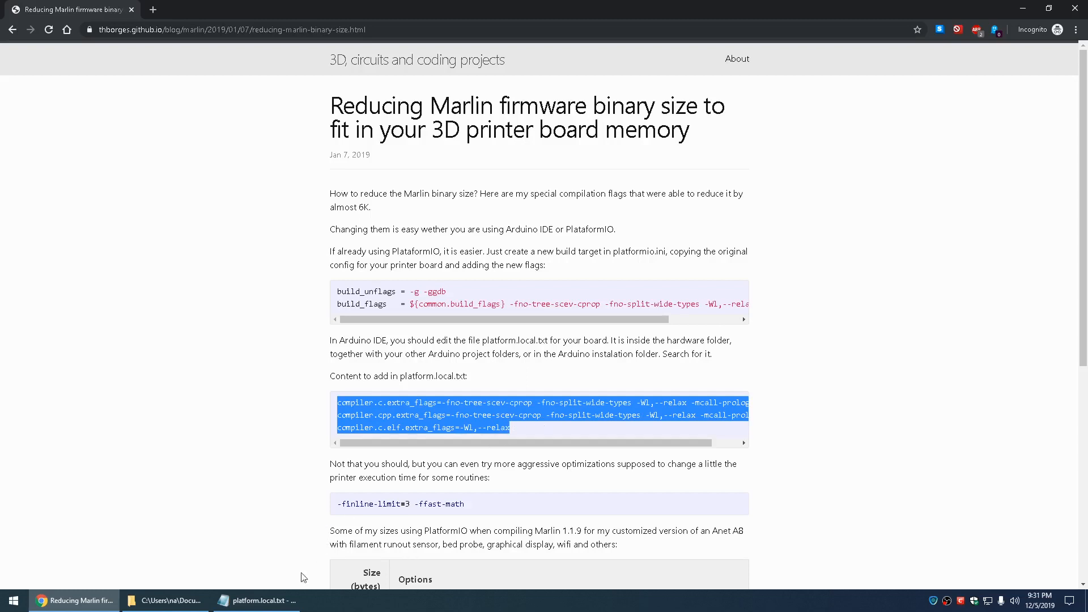
click(256, 601)
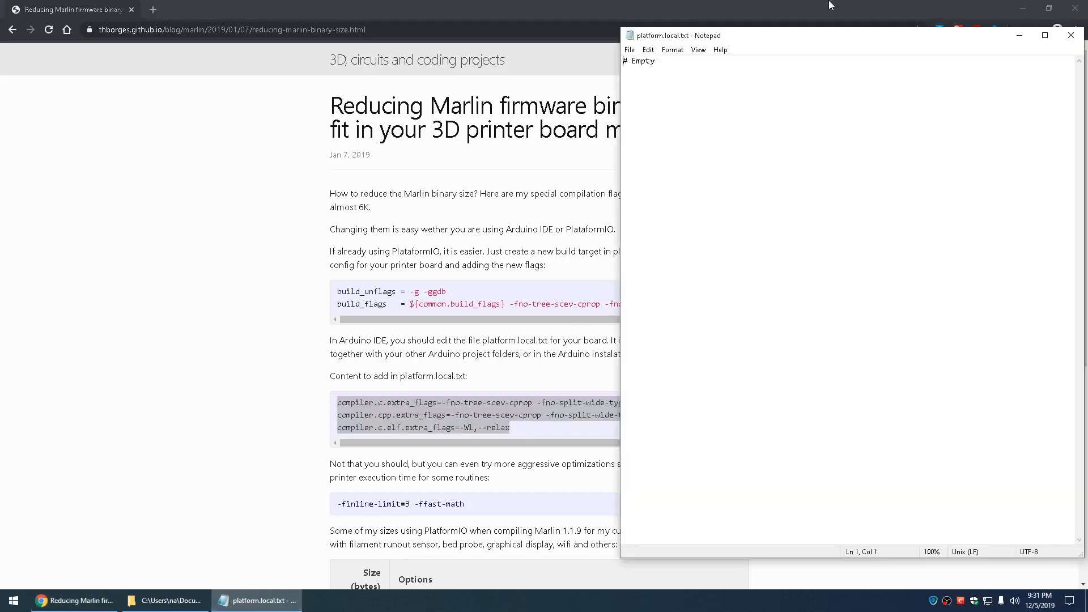
text(compiler.c.extra_flags=-fno-tree-scev-cprop -fno-split-wide-types -Wl,--relax -mcall-prologues)
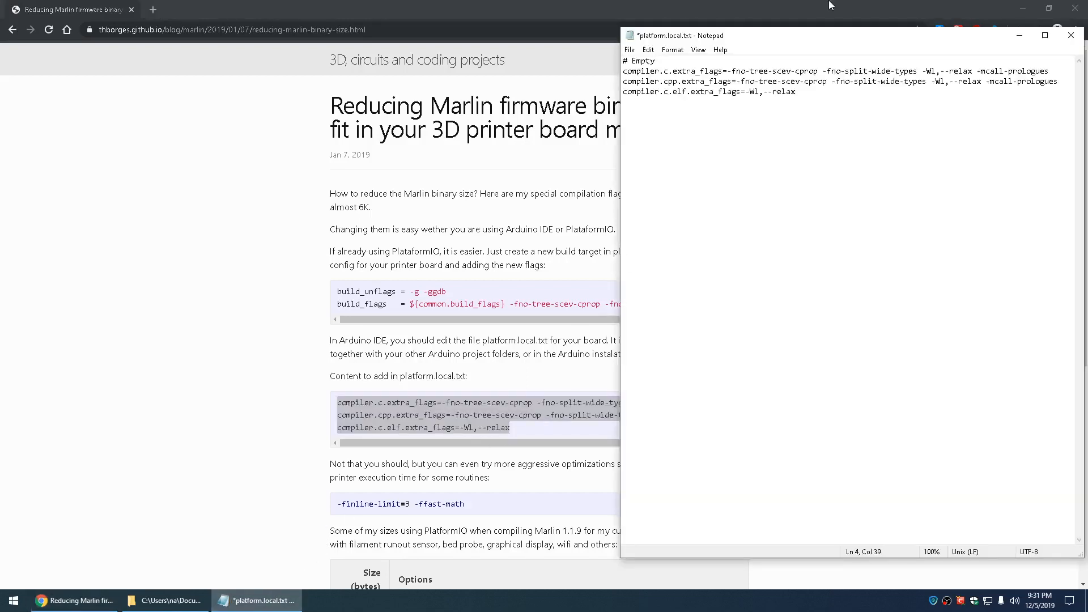
key(Ctrl+s)
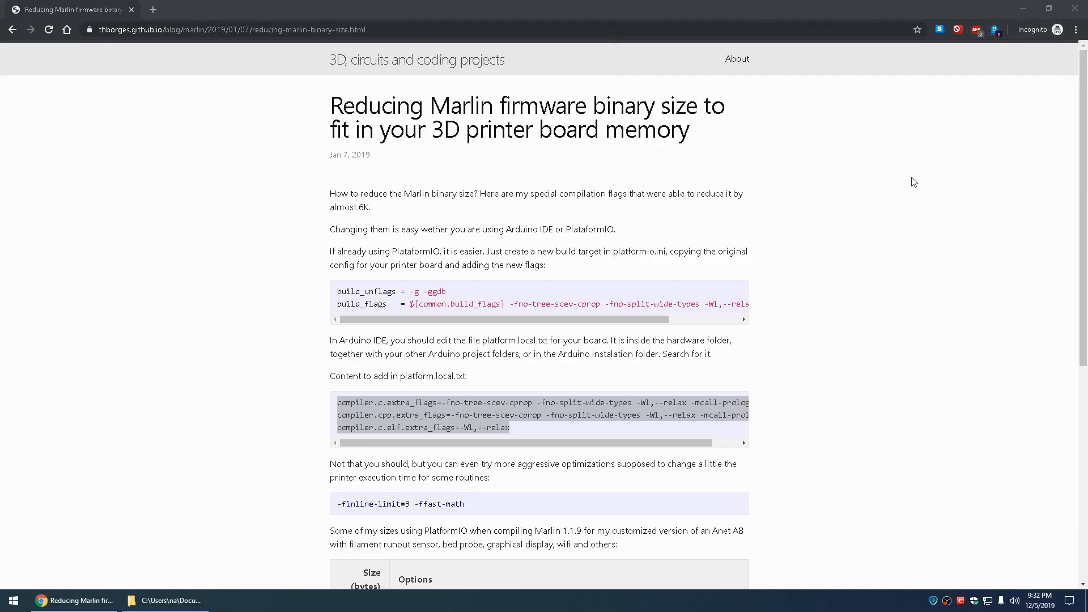
Verify-compile the Marlin sketch for the Anet V1.0 board
click(165, 600)
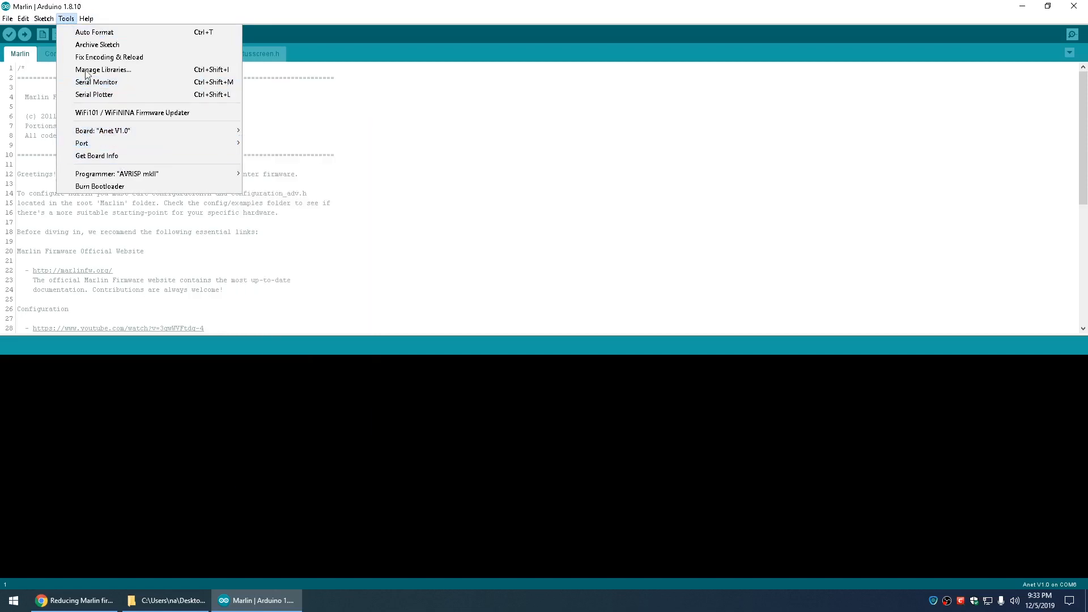
click(10, 34)
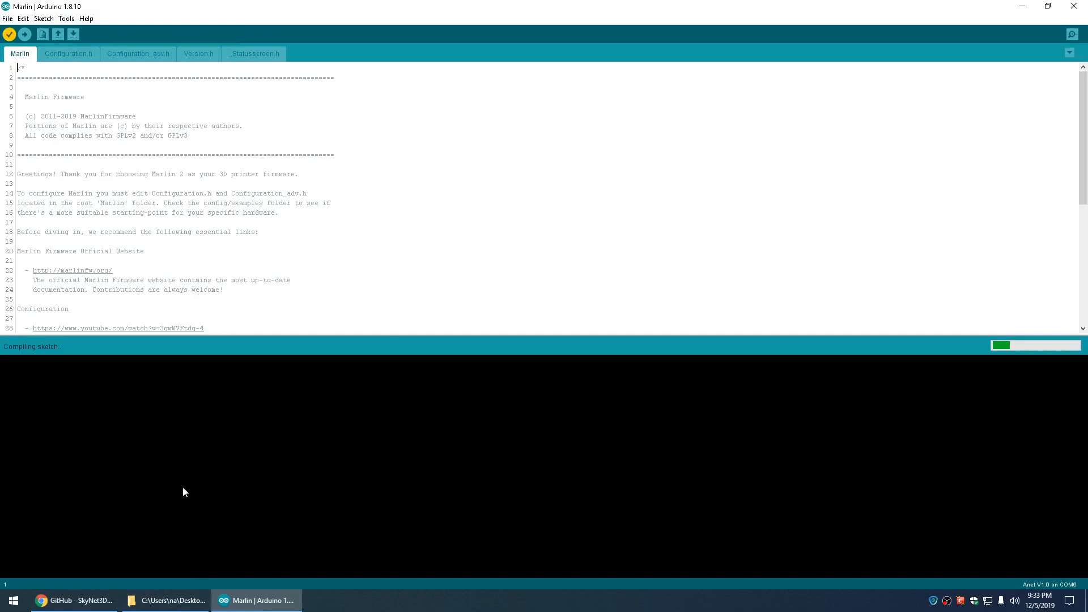
click(68, 600)
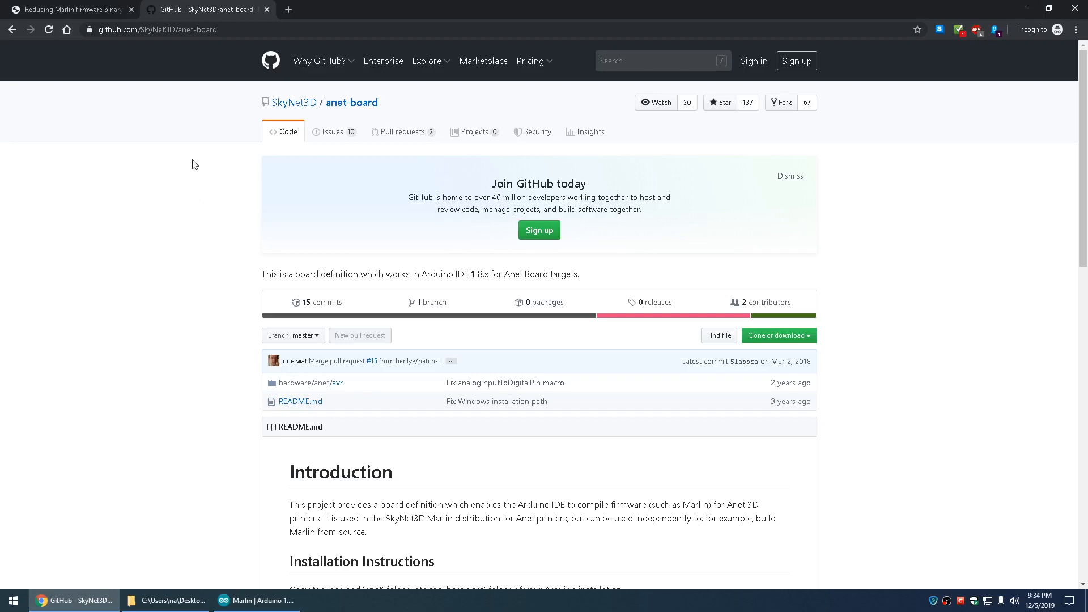
mouse_move(365, 116)
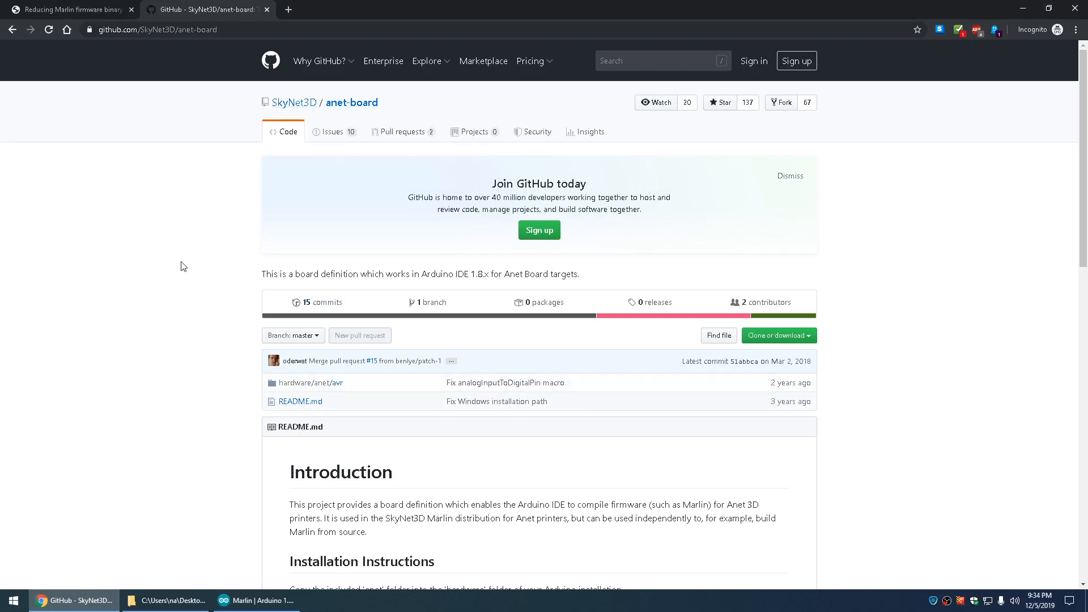
mouse_move(395, 97)
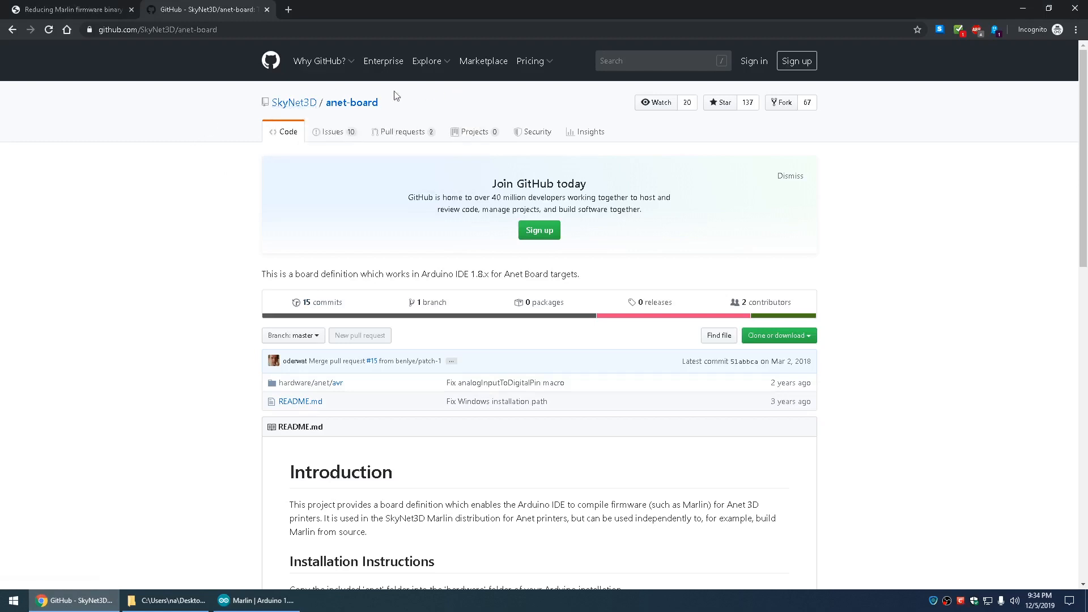
mouse_move(148, 270)
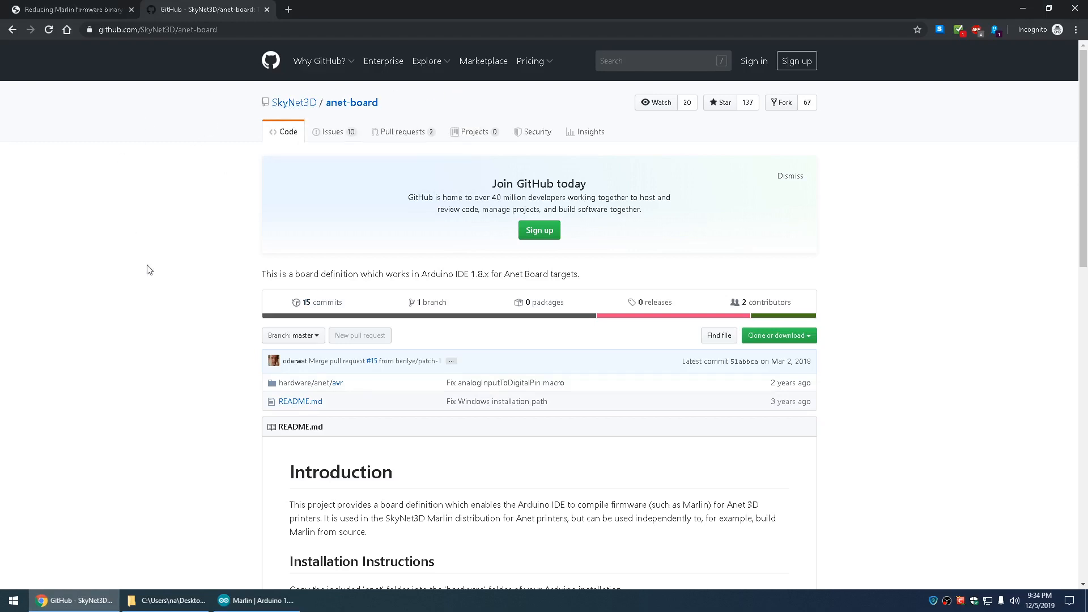
mouse_move(227, 297)
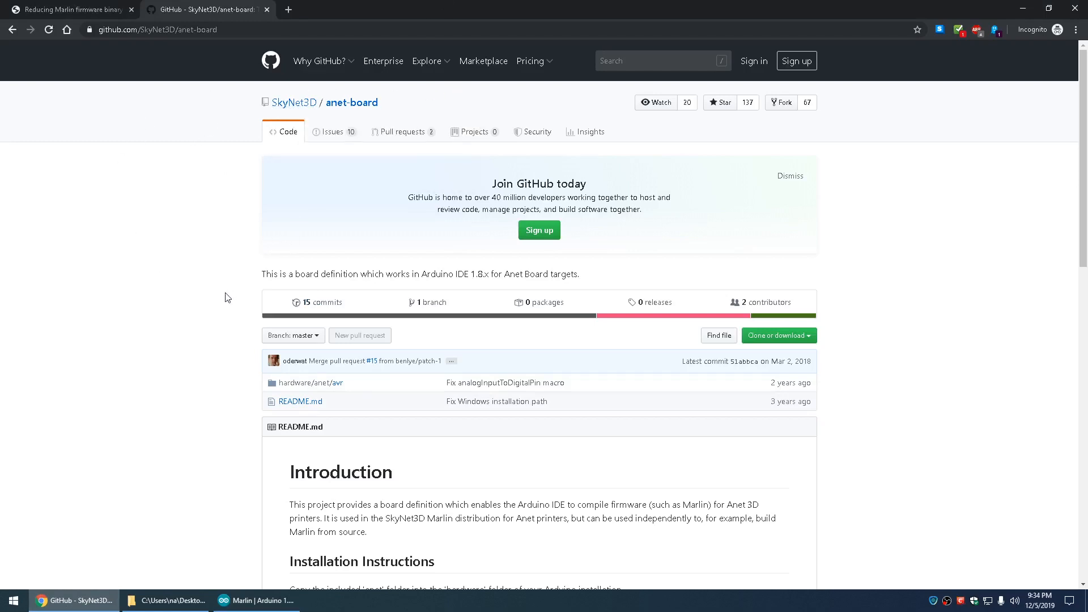
mouse_move(143, 263)
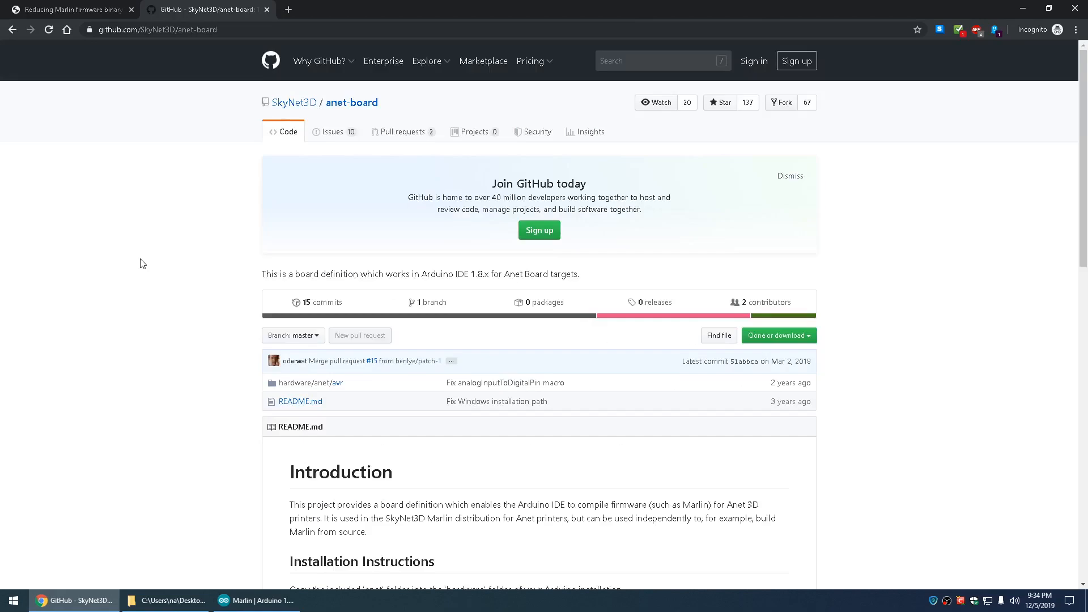
Scroll the anet-board README to the Using the Board Definition instructions
scroll(down, 3)
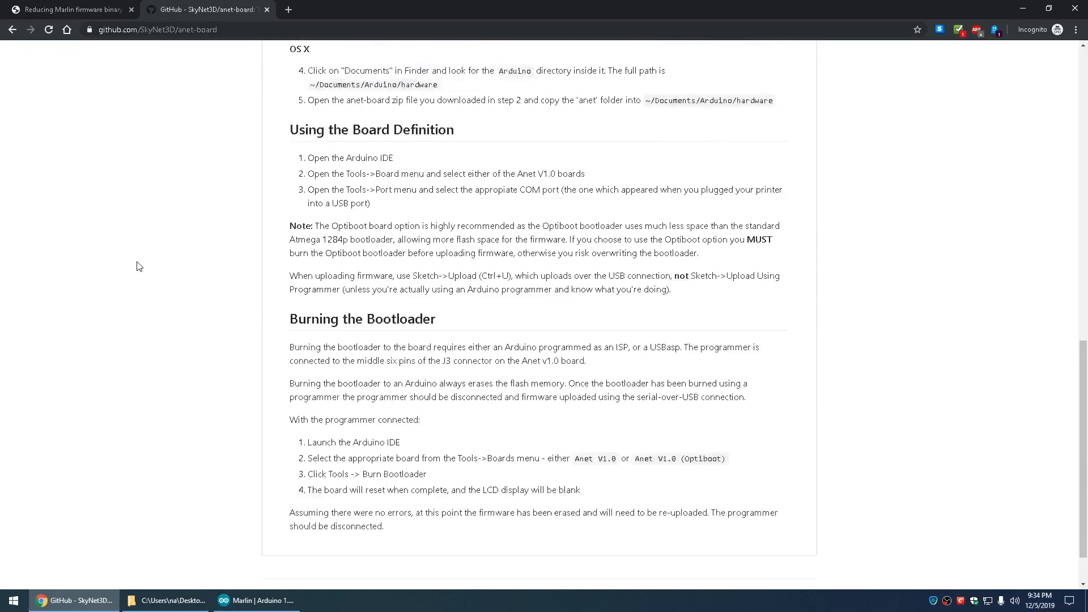
scroll(up, 3)
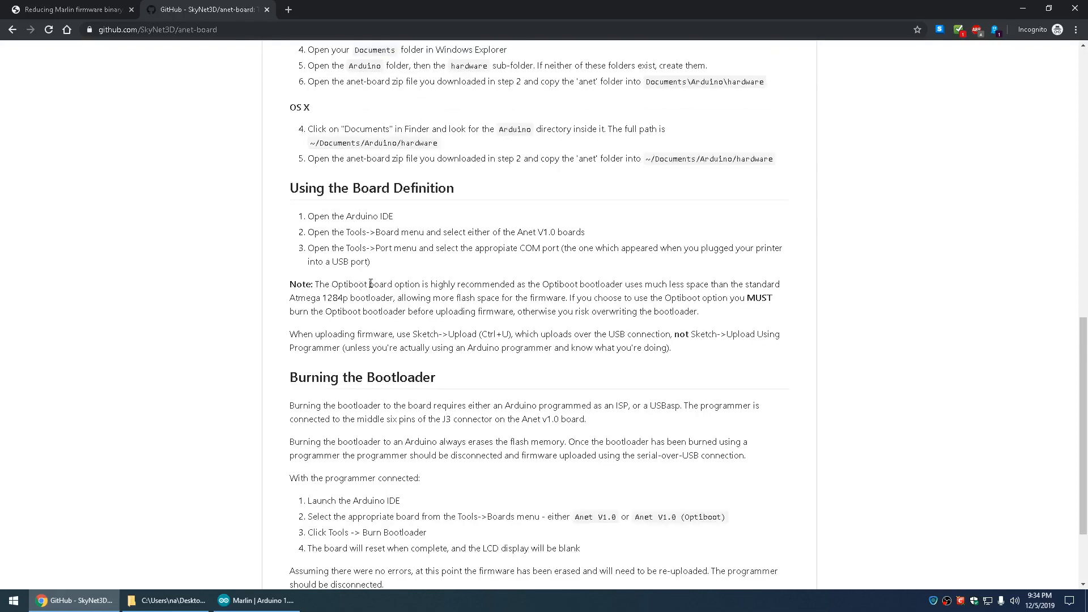
mouse_move(339, 328)
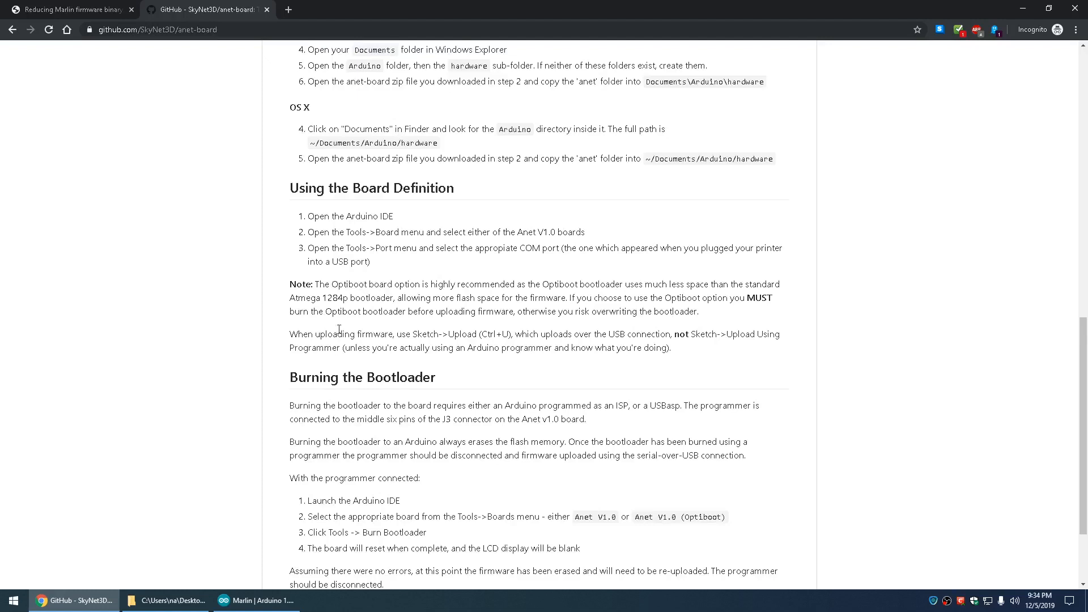
mouse_move(261, 608)
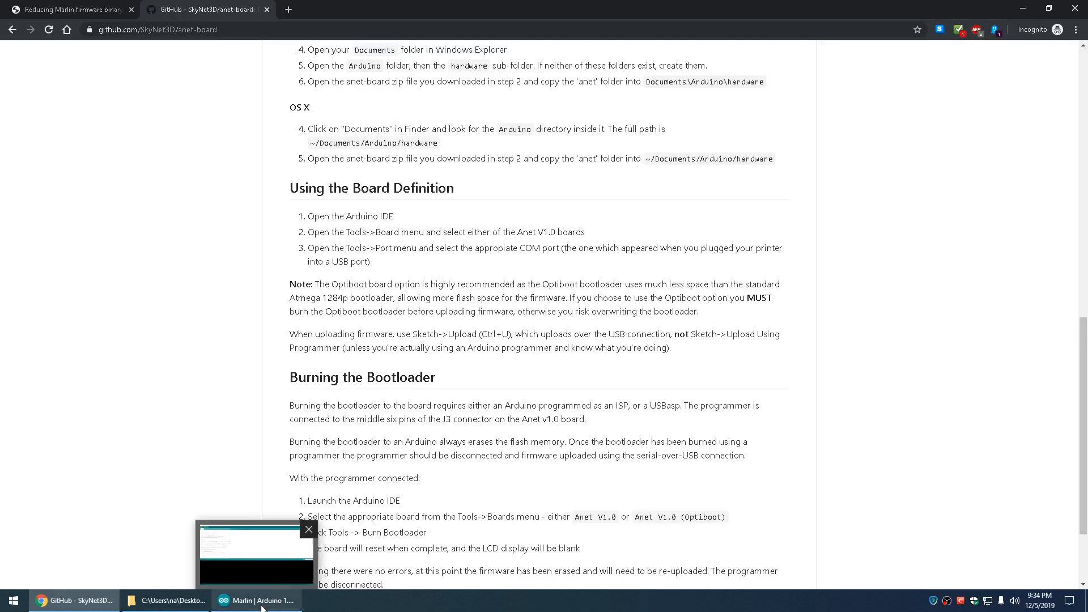
click(260, 601)
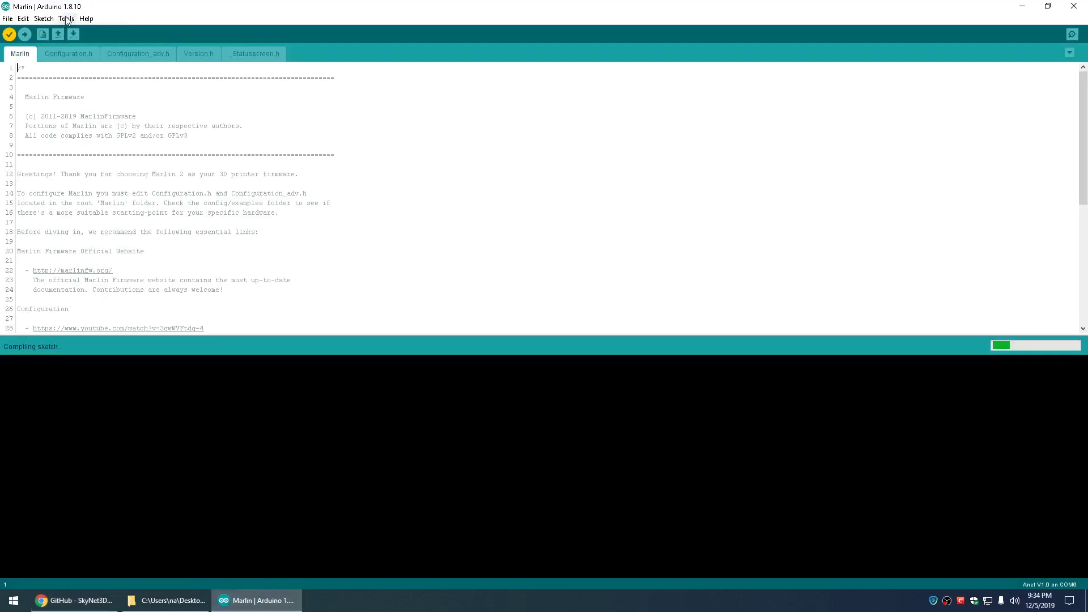
click(64, 18)
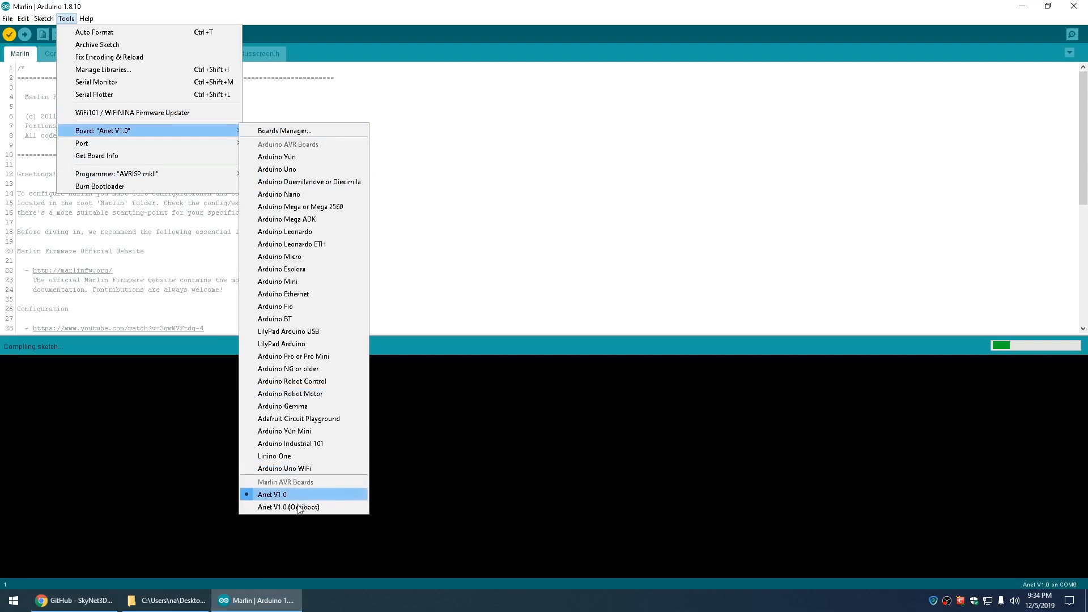
click(74, 601)
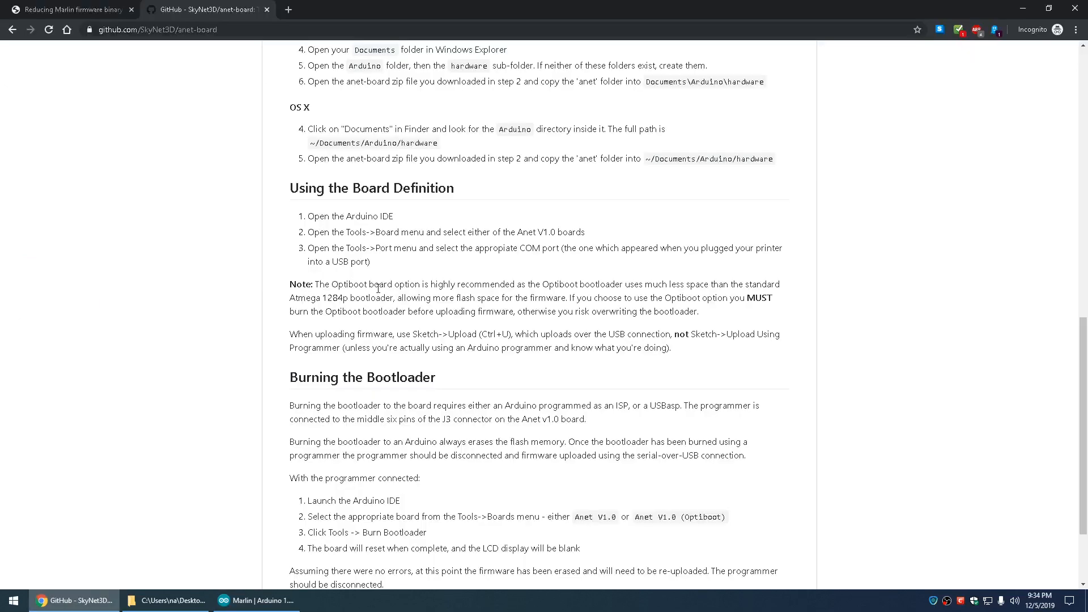
mouse_move(566, 289)
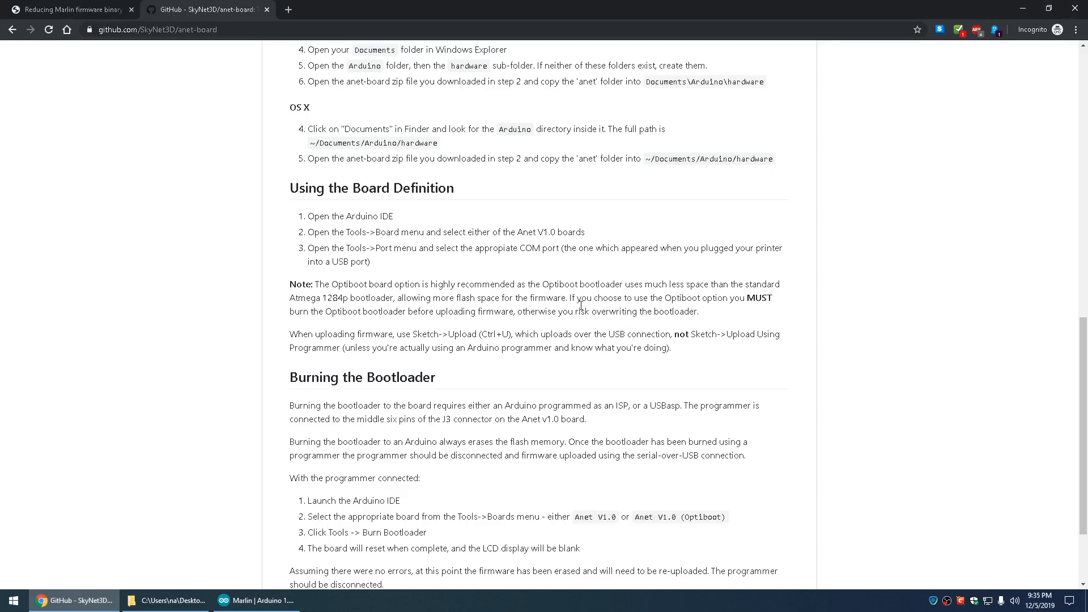
mouse_move(216, 306)
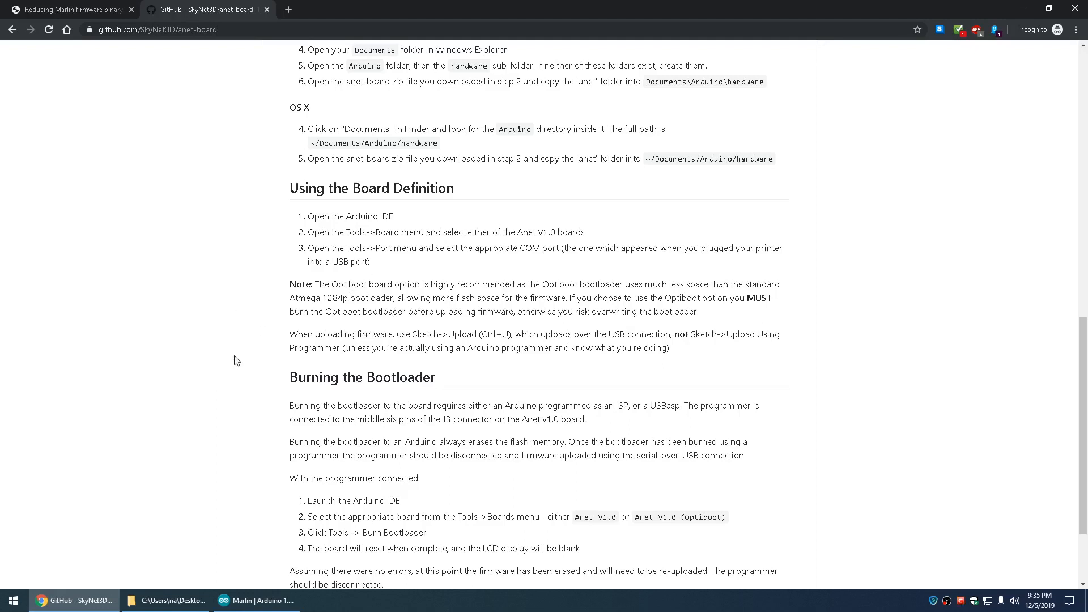
mouse_move(235, 336)
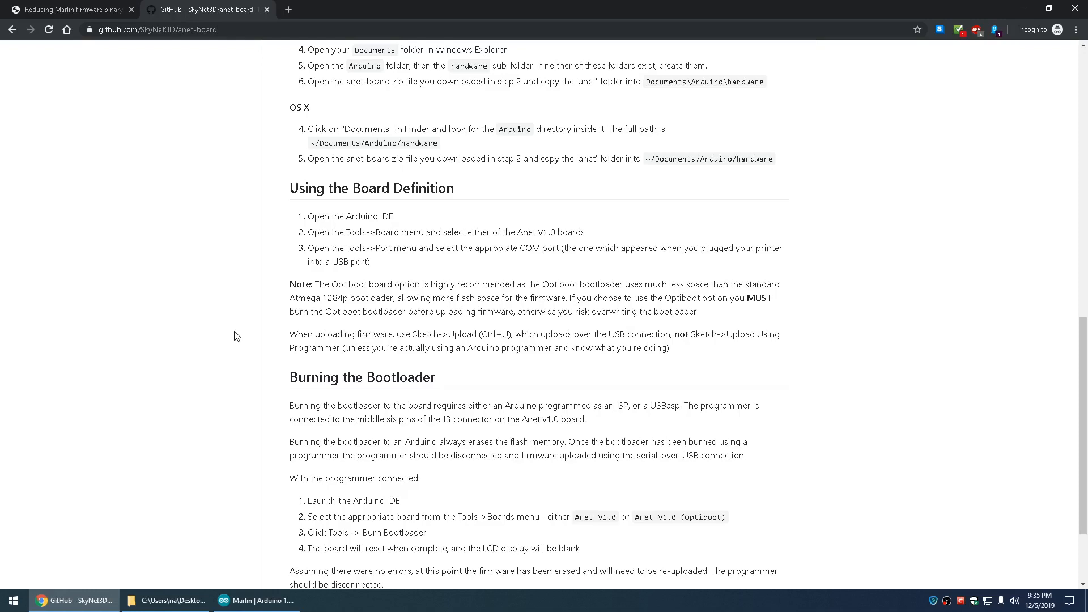
mouse_move(231, 333)
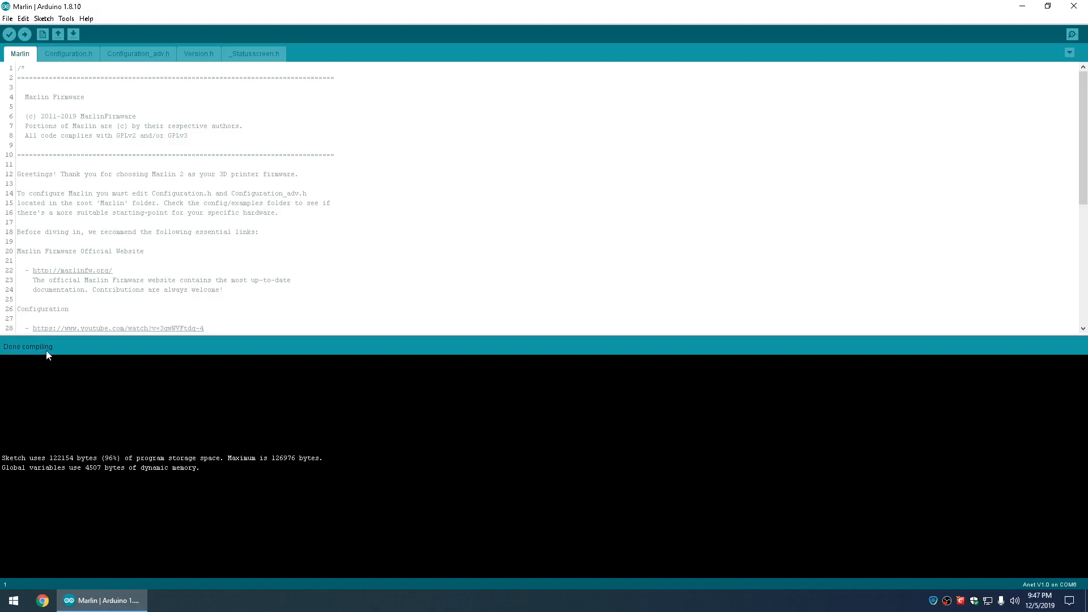
mouse_move(55, 460)
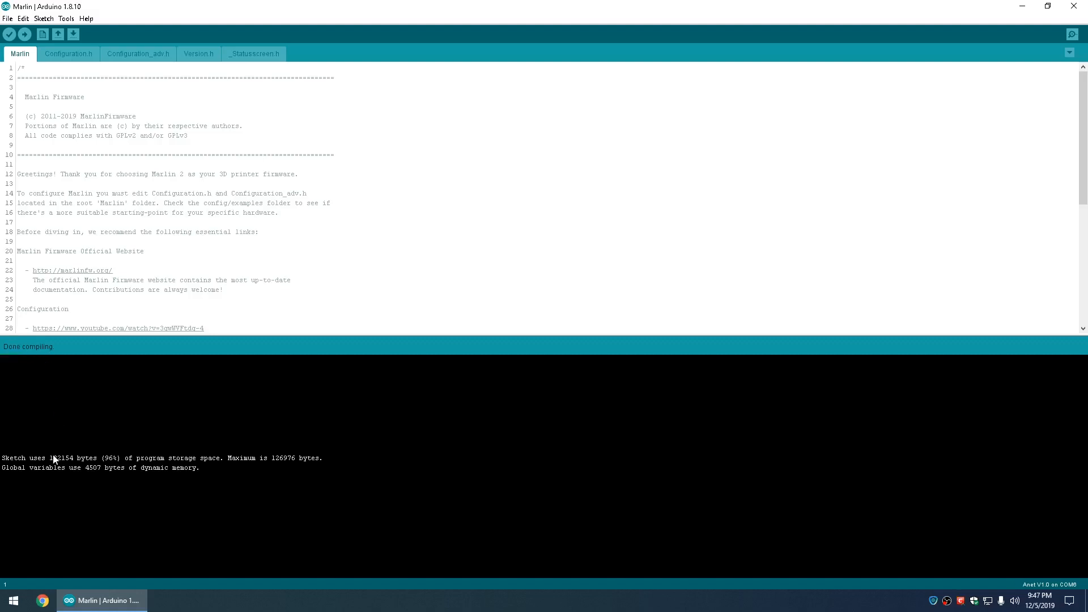
Highlight the 122154-byte (96%) sketch size in the compile output
double_click(61, 458)
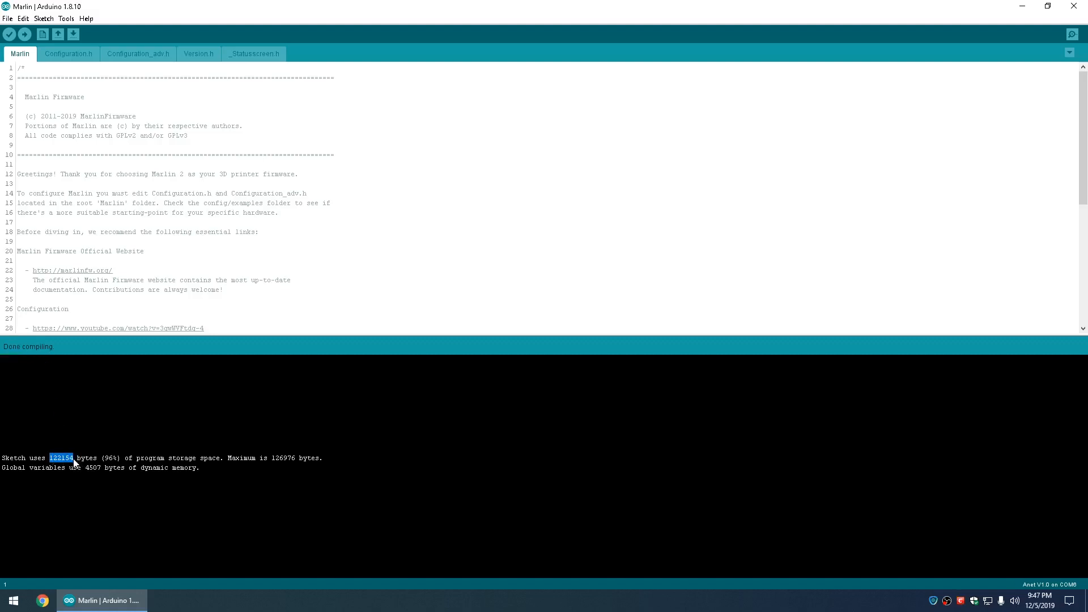
mouse_move(86, 476)
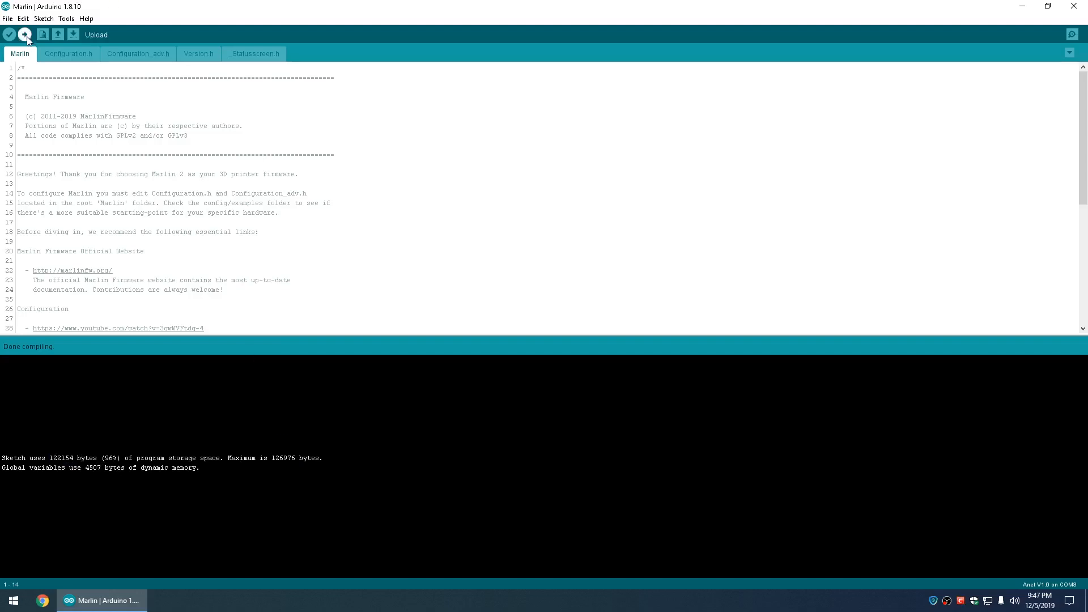
Upload the compiled Marlin firmware to the Anet V1.0 board on COM3
click(27, 35)
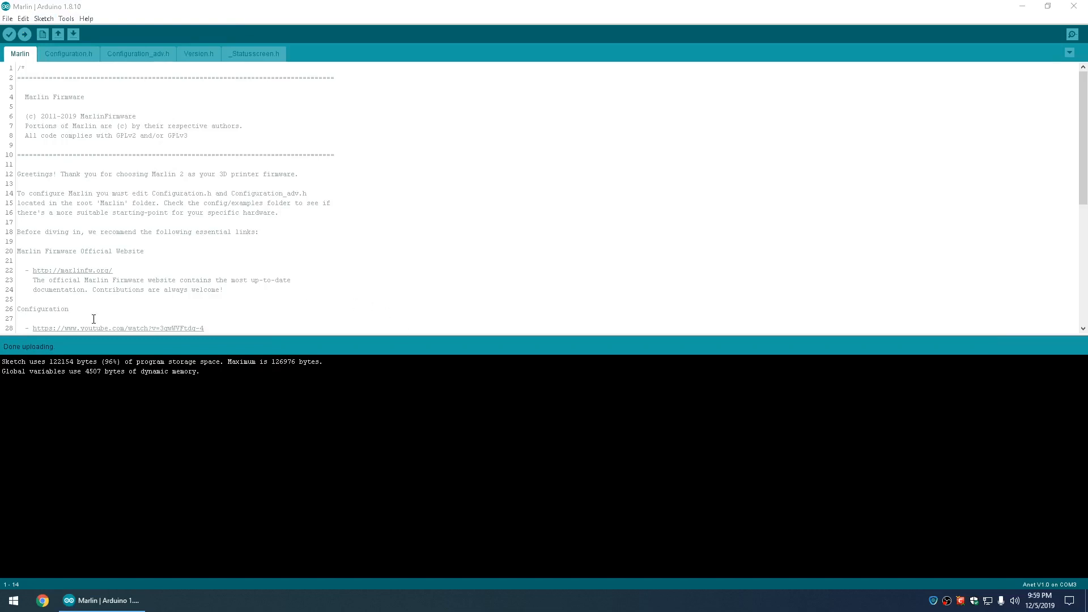
mouse_move(43, 355)
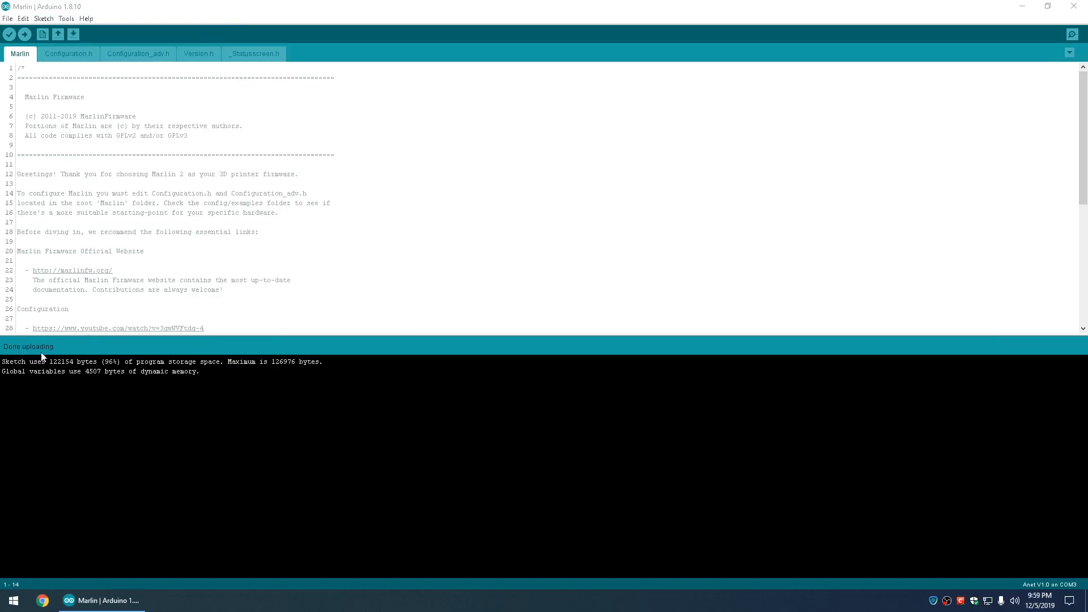